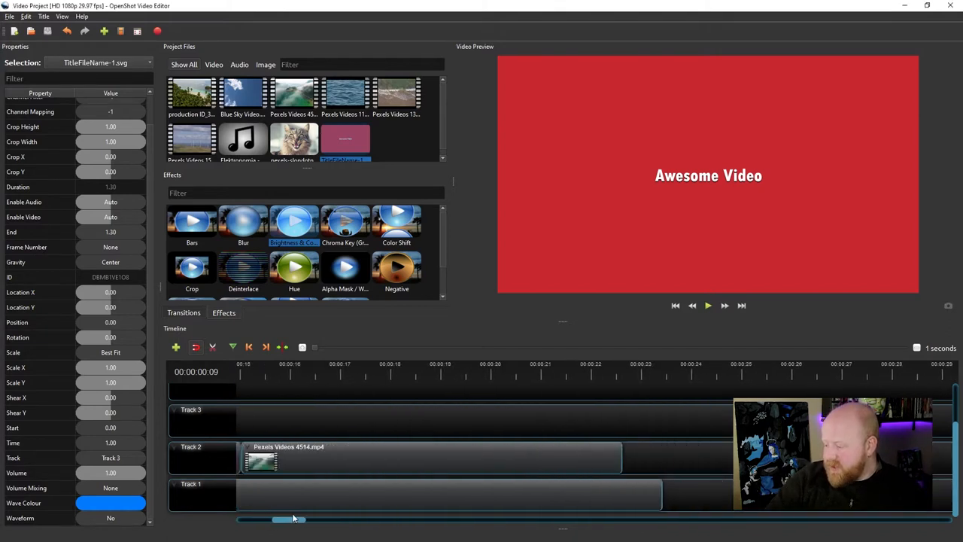
mouse_move(462, 421)
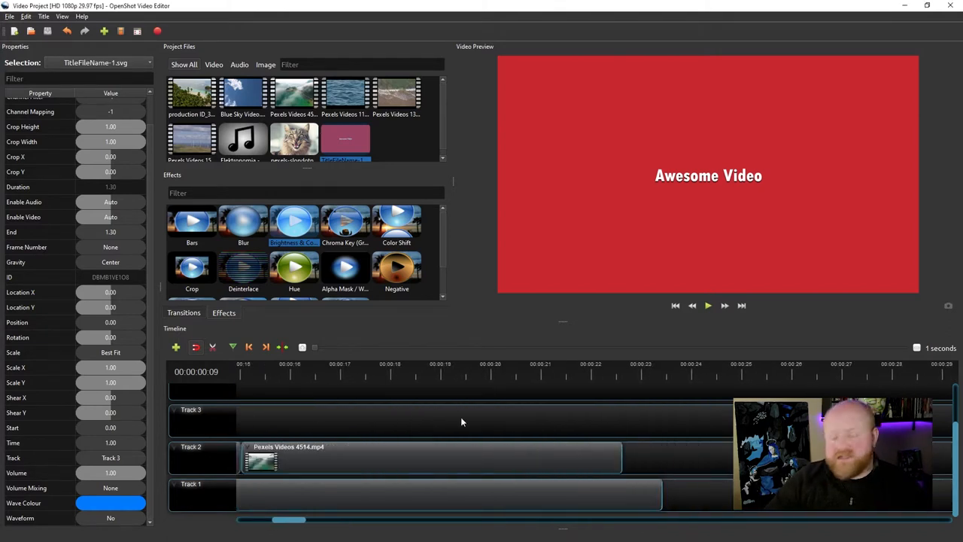
mouse_move(392, 379)
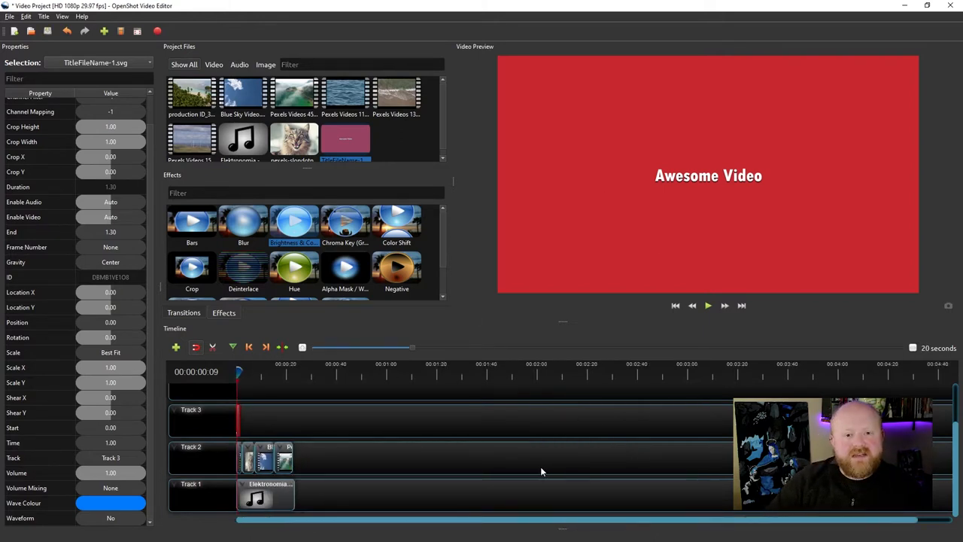
mouse_move(529, 470)
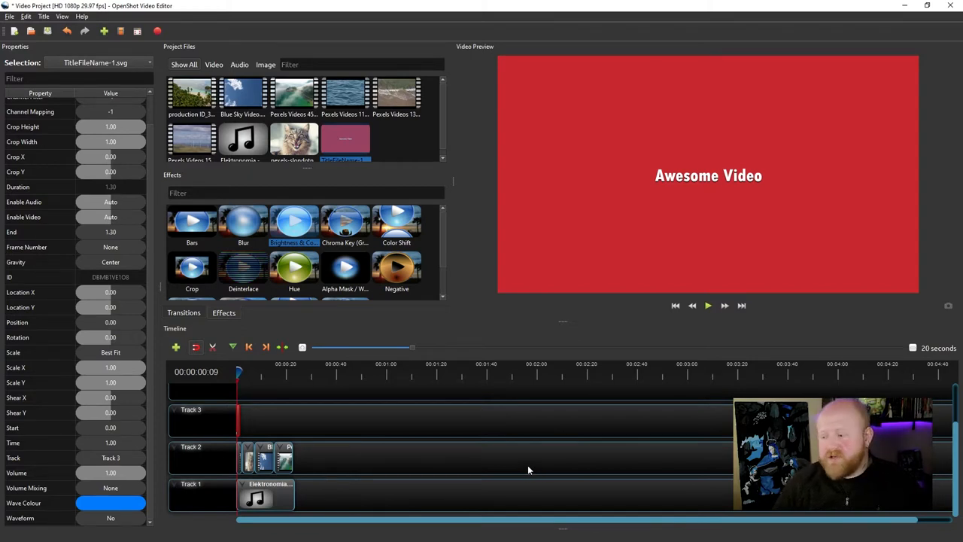
mouse_move(331, 429)
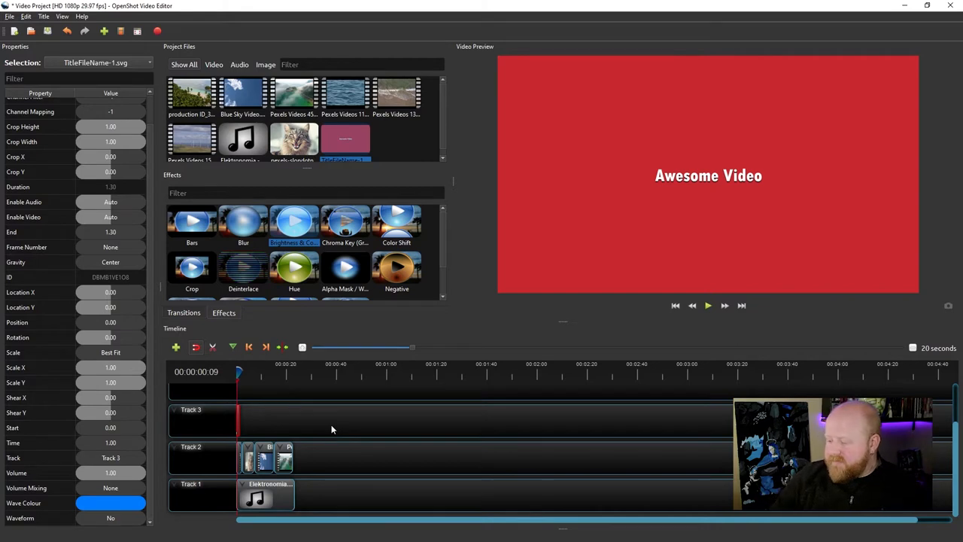
mouse_move(208, 88)
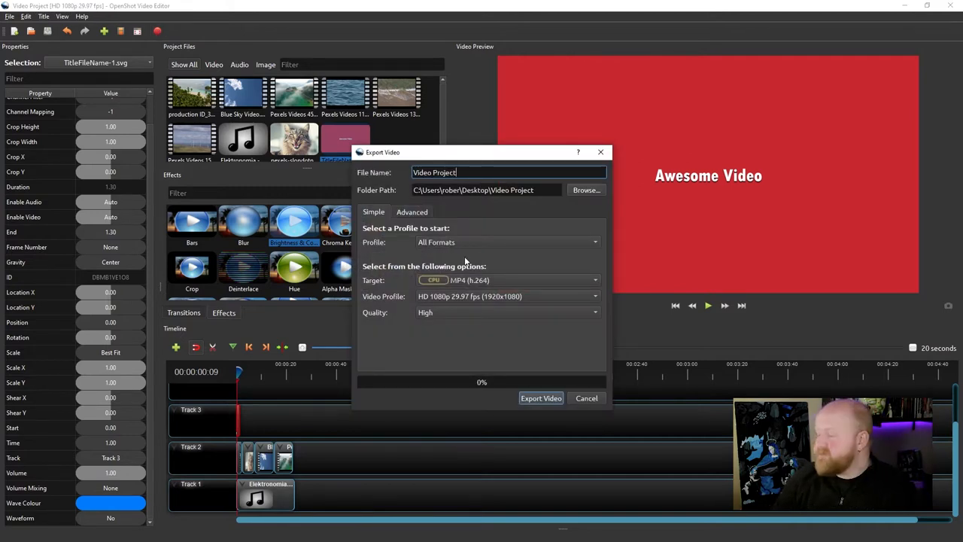
mouse_move(391, 182)
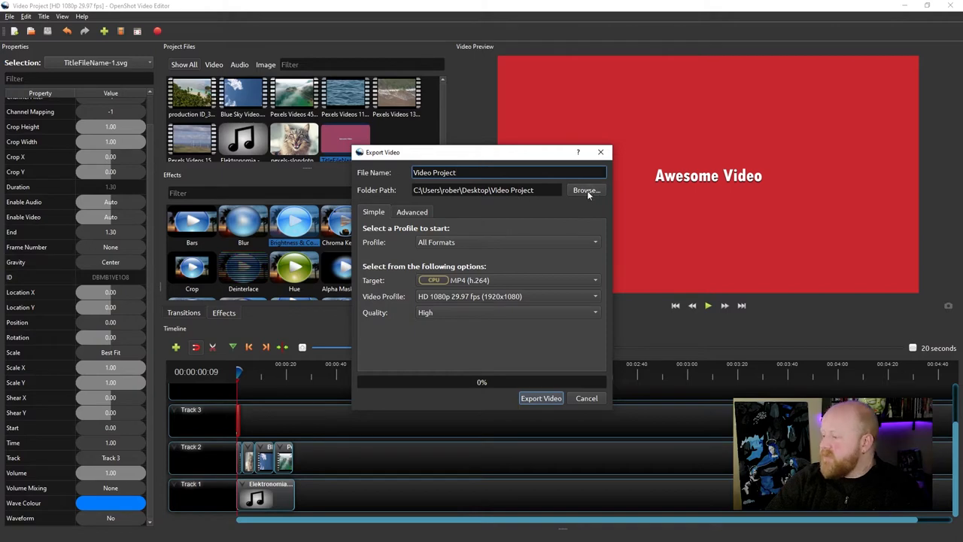
Change the export destination from the Video Project folder to the Desktop
left_click(587, 190)
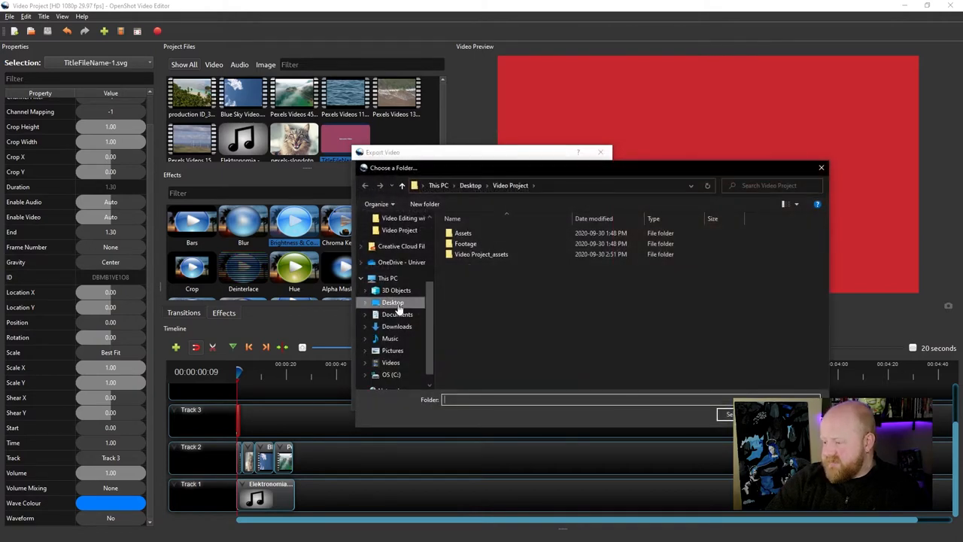
left_click(391, 301)
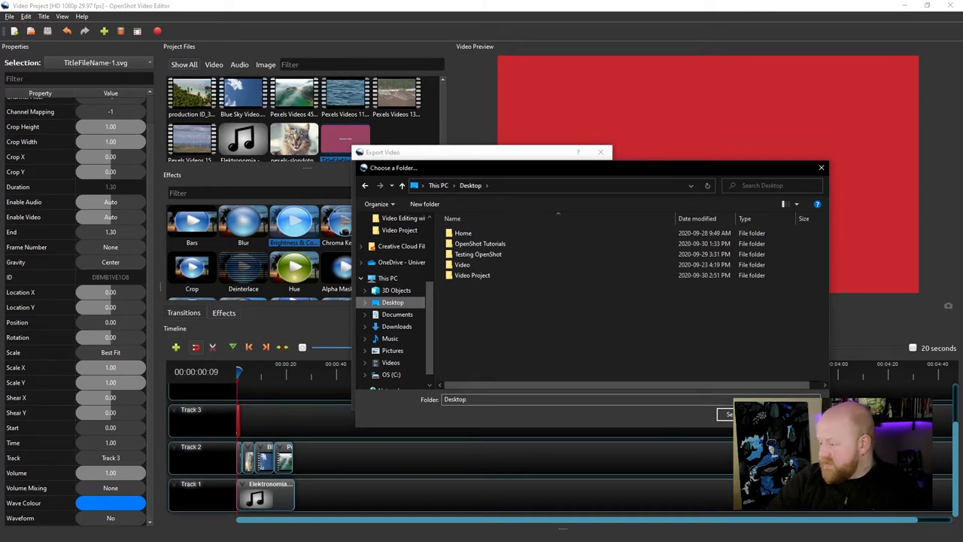
left_click(726, 414)
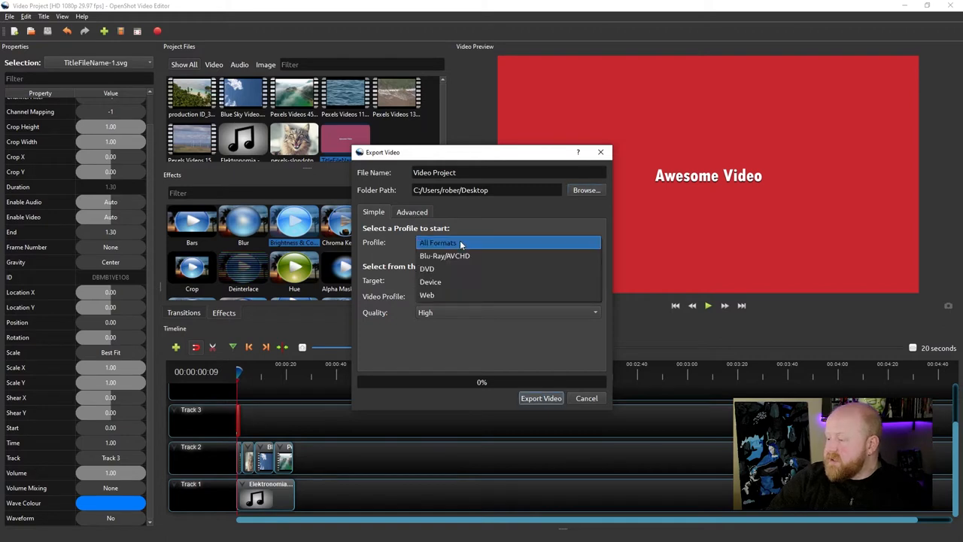
mouse_move(444, 268)
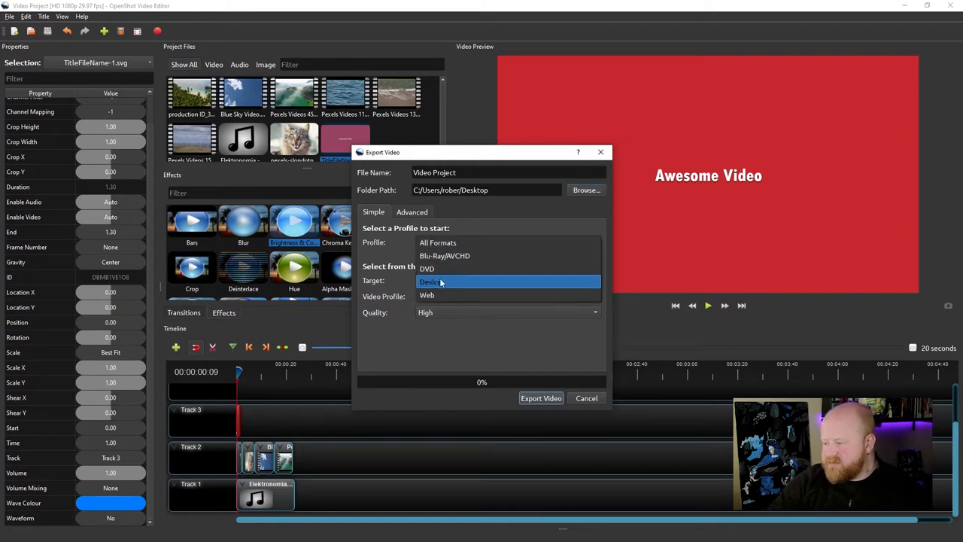
mouse_move(428, 268)
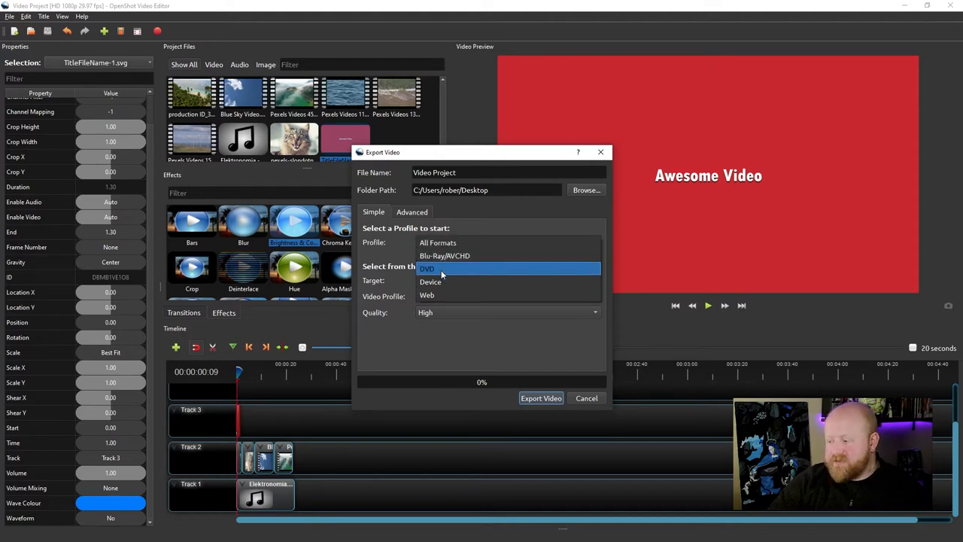
mouse_move(443, 256)
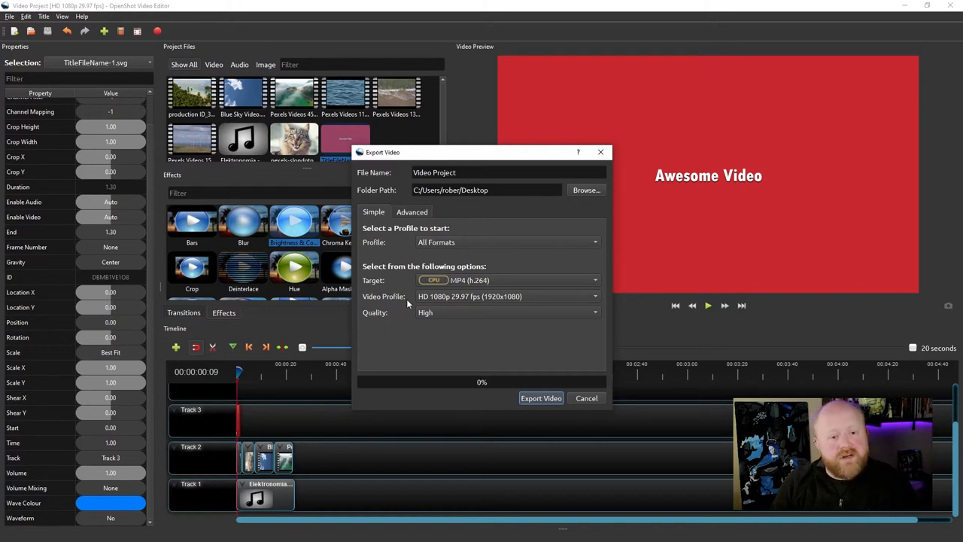
mouse_move(391, 307)
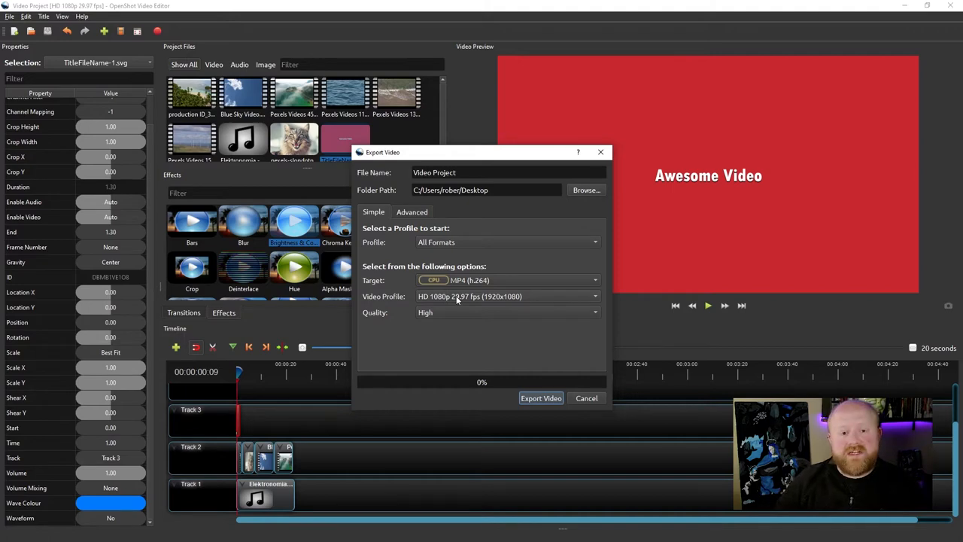
mouse_move(462, 299)
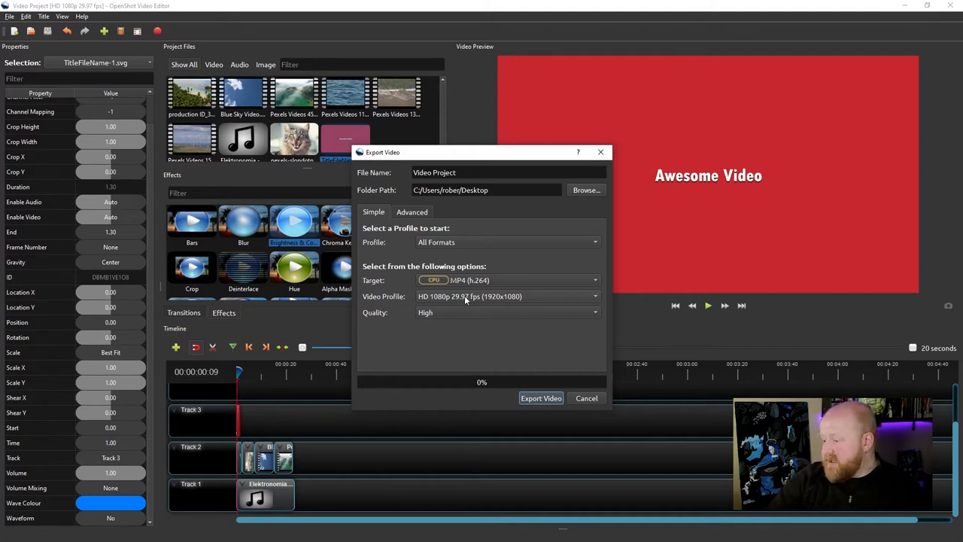
Show the Target format list, AVI through WEBM, in the Export Video dialog
left_click(508, 295)
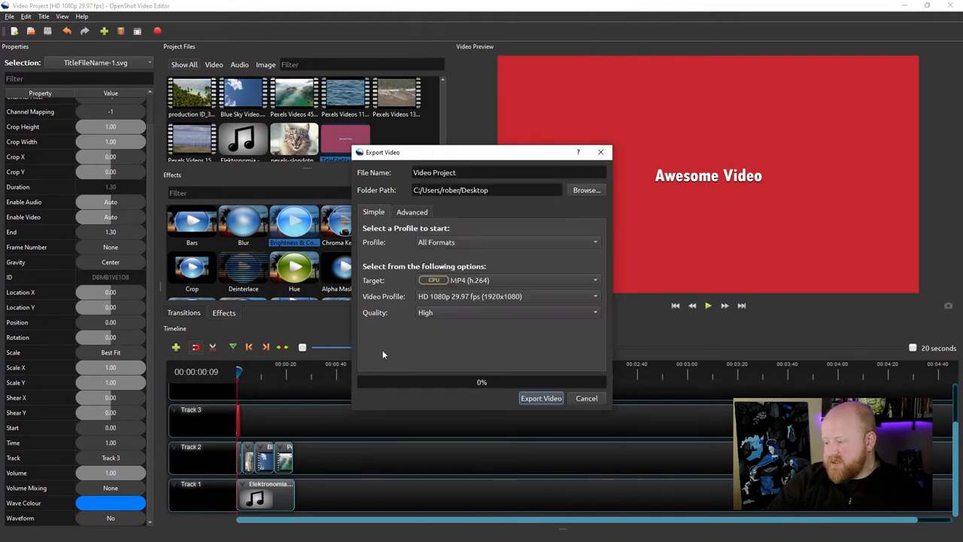
mouse_move(509, 277)
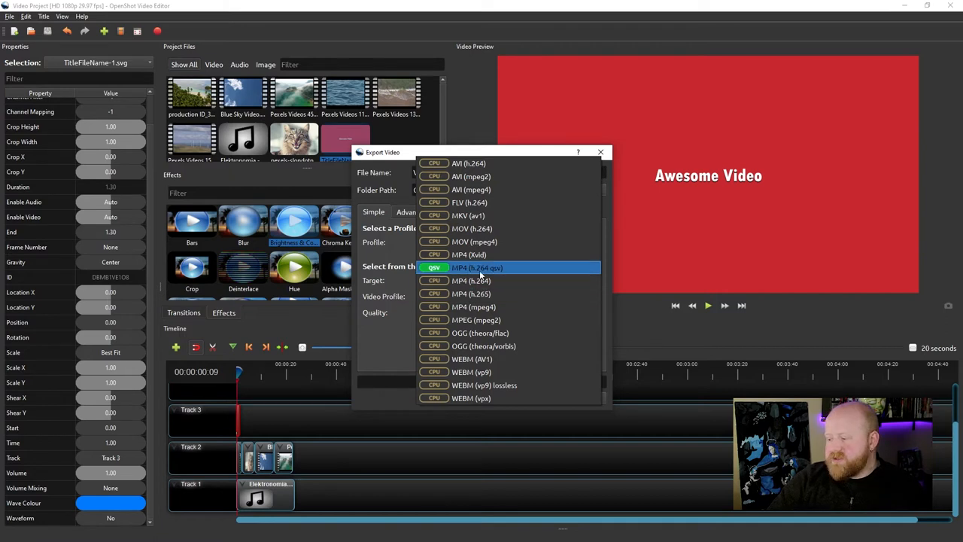
mouse_move(502, 272)
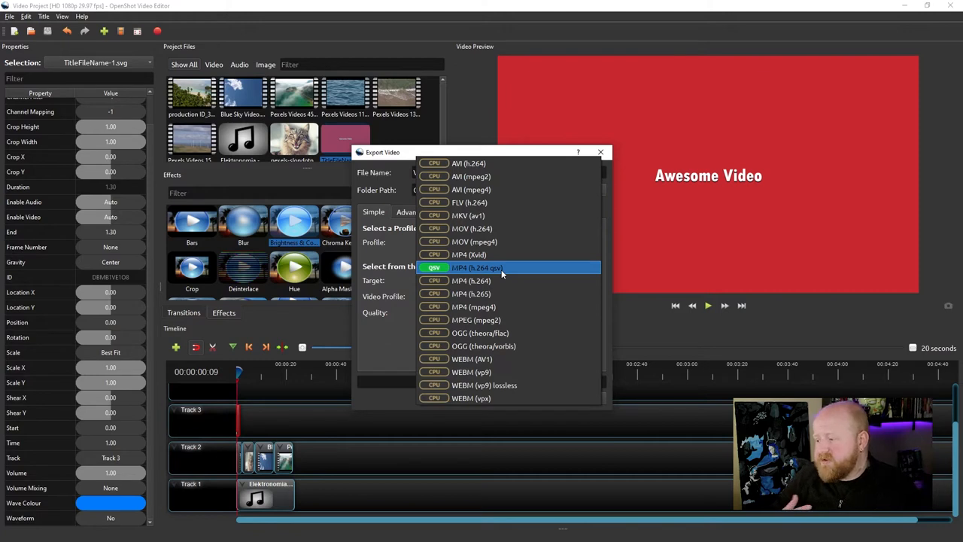
mouse_move(454, 163)
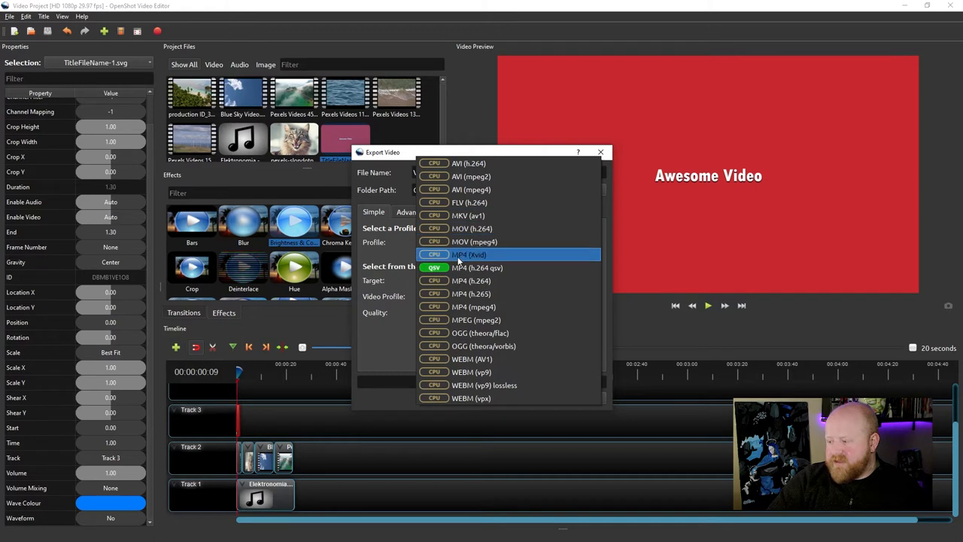
mouse_move(493, 256)
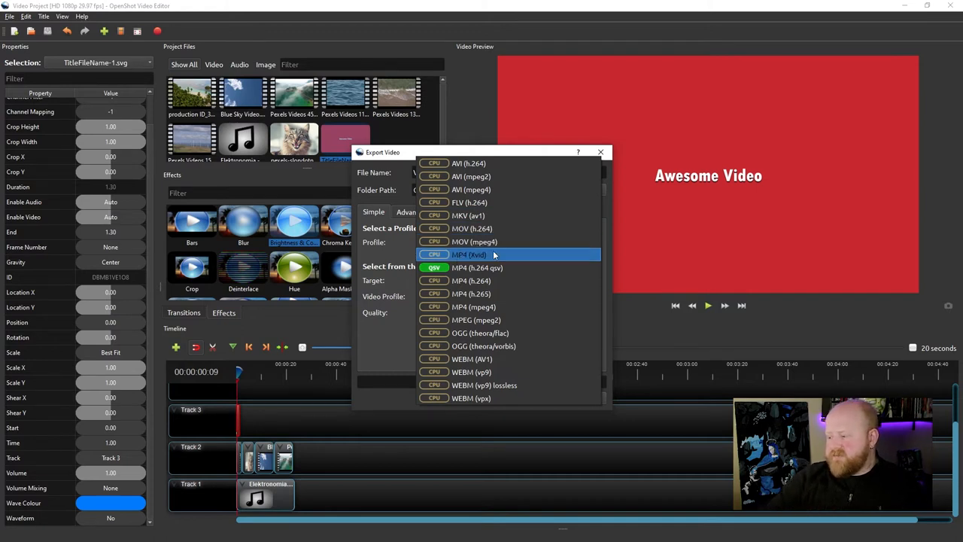
mouse_move(474, 241)
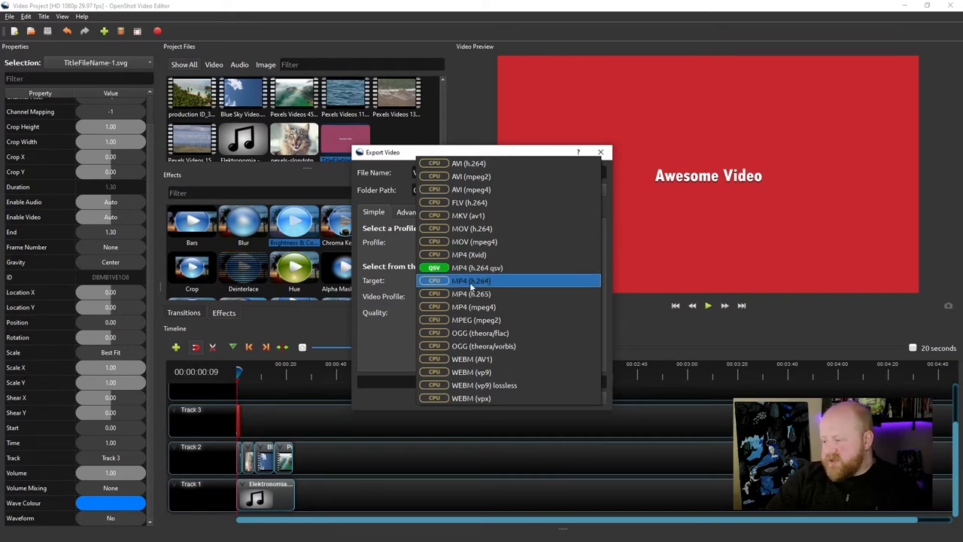
Keep MP4 (h.264) as the export target after browsing the format list
left_click(470, 280)
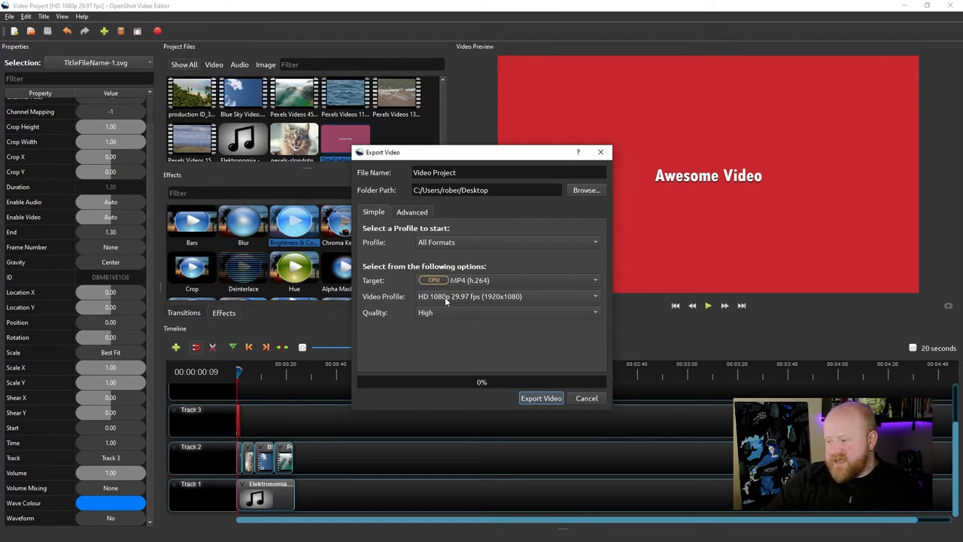
mouse_move(434, 314)
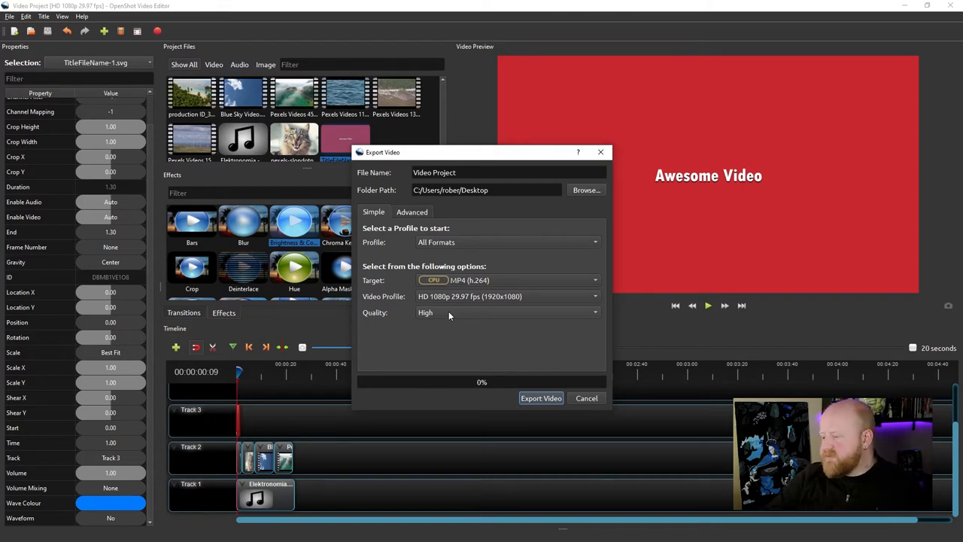
left_click(509, 311)
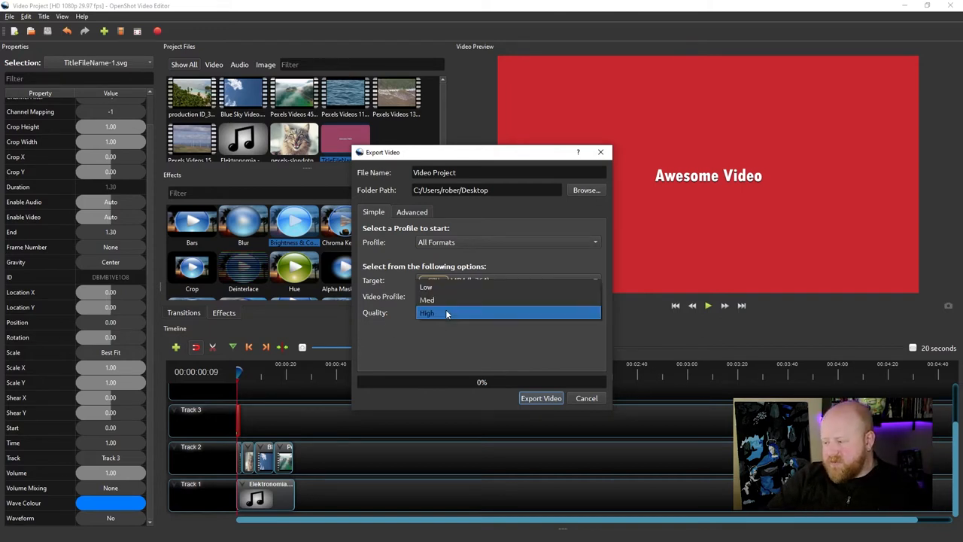
left_click(427, 311)
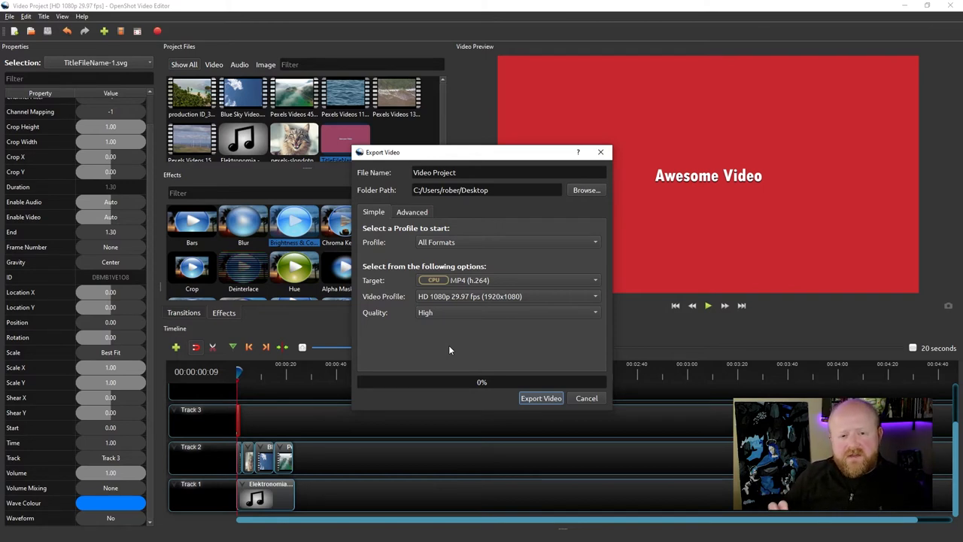
mouse_move(449, 318)
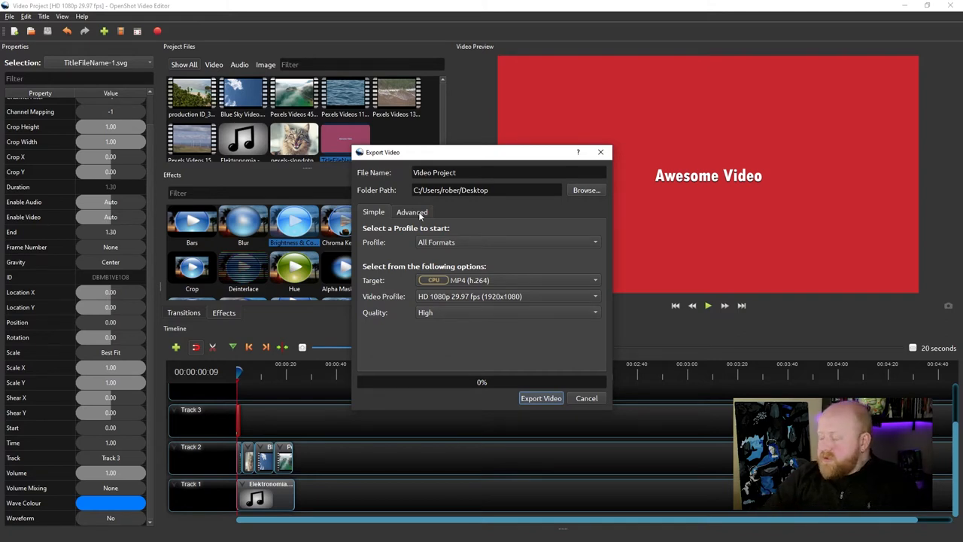
Review the Advanced export profile: HD 1080p 29.97 fps, 1920×1080, 16:9, frames 1–703
left_click(412, 210)
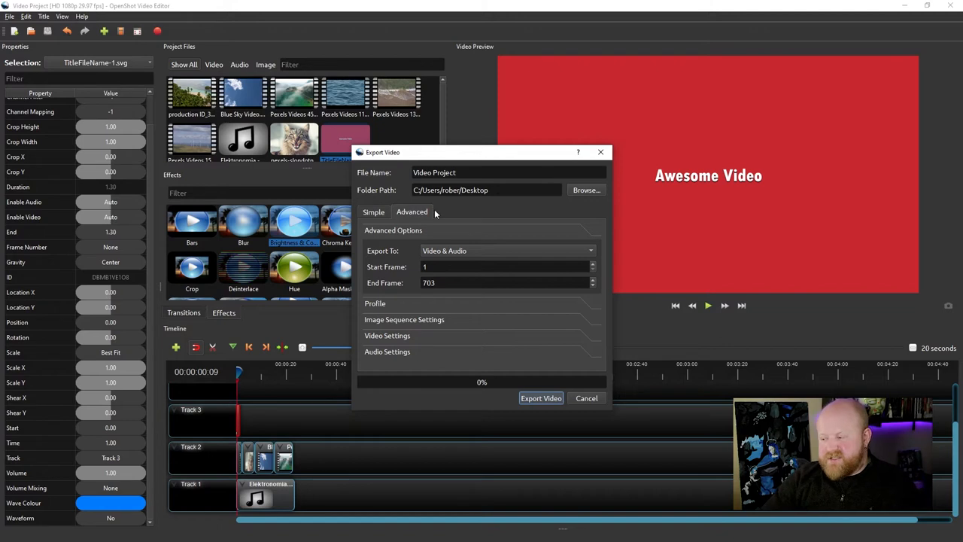
mouse_move(427, 226)
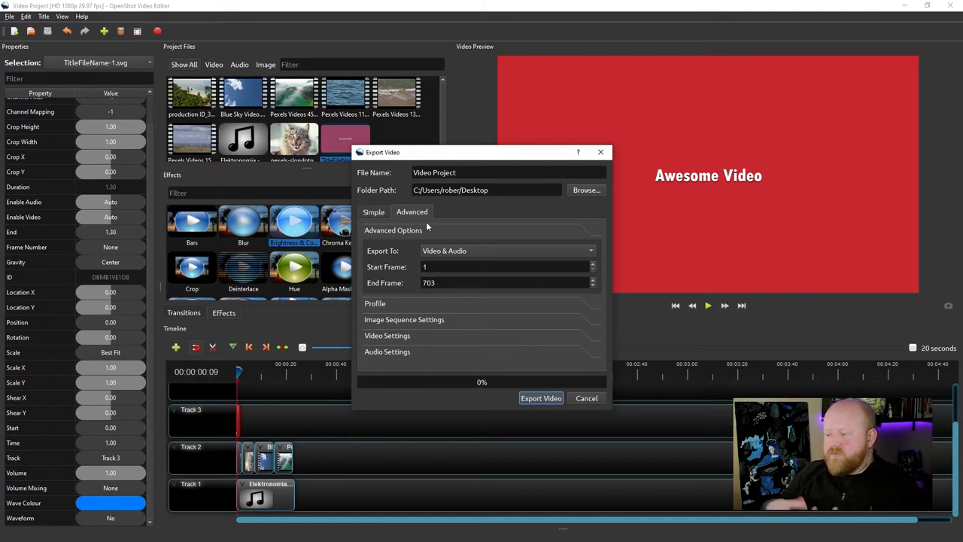
mouse_move(433, 227)
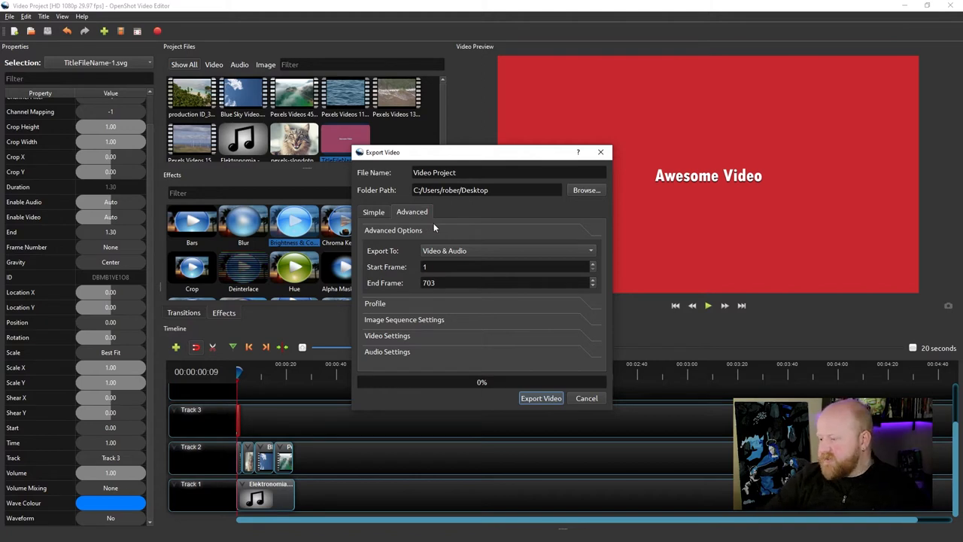
mouse_move(398, 235)
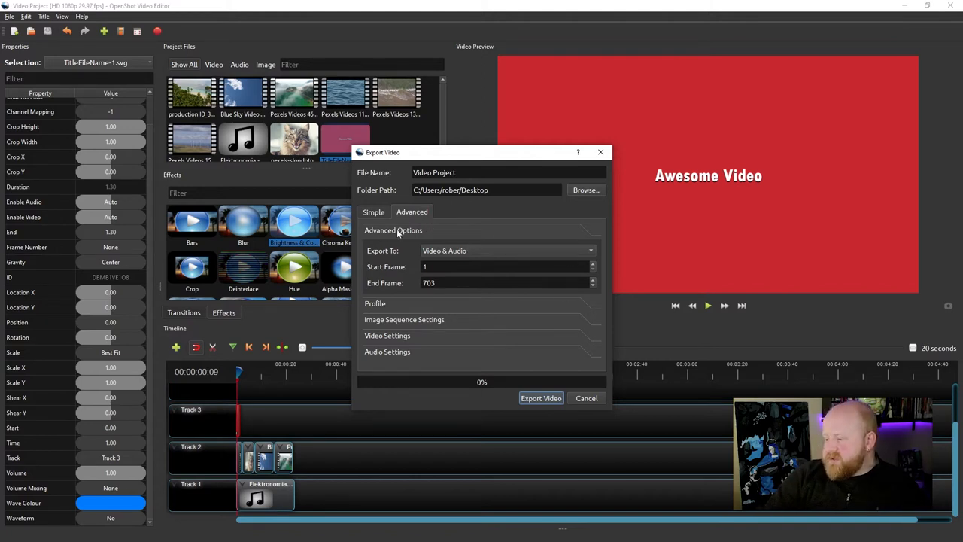
mouse_move(390, 256)
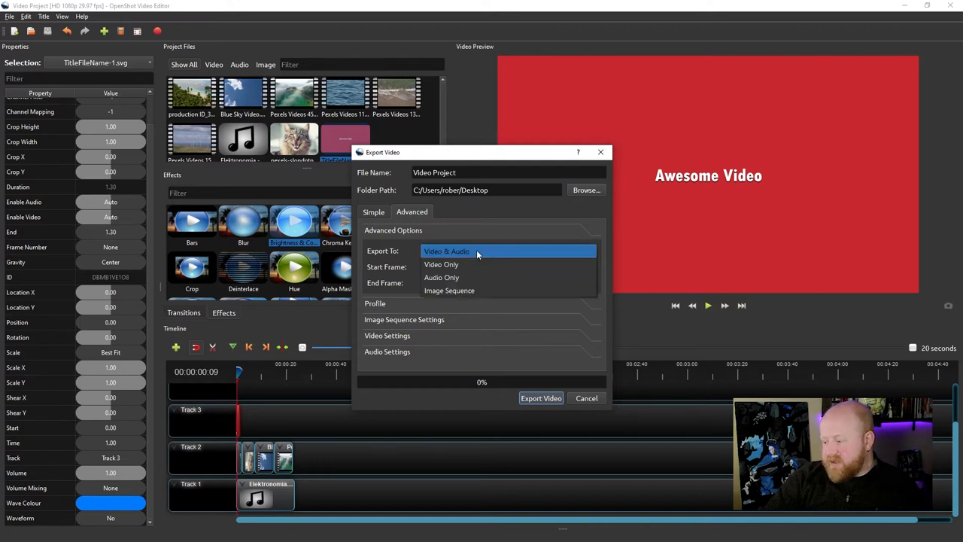
mouse_move(468, 265)
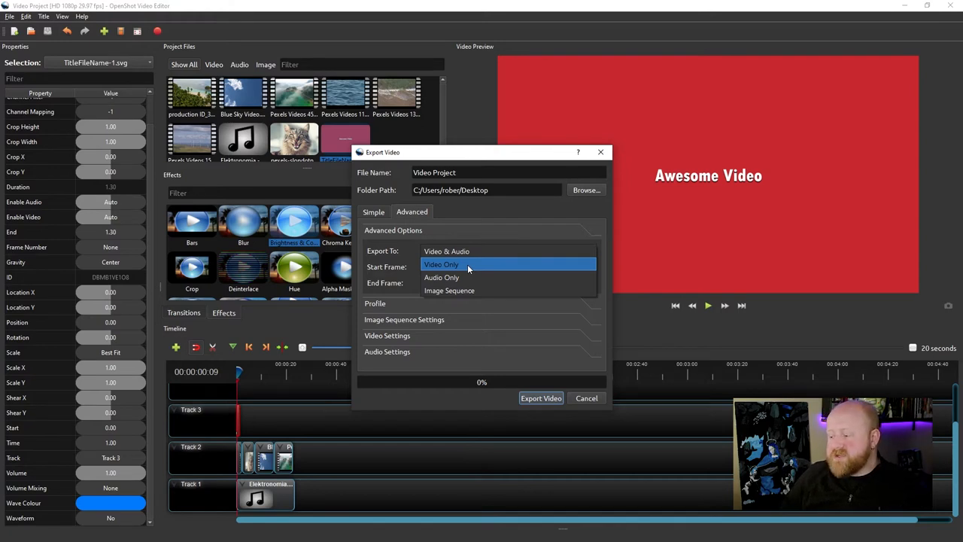
mouse_move(454, 294)
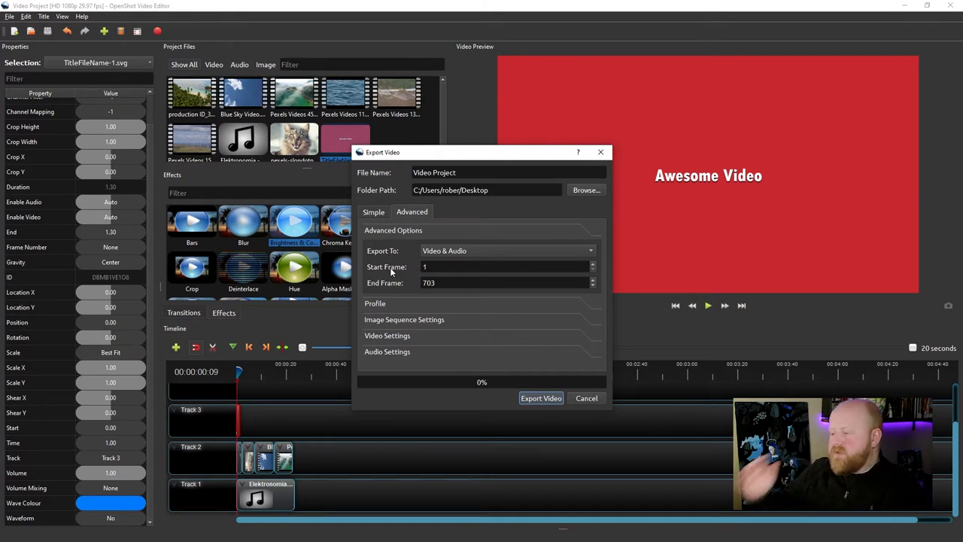
mouse_move(453, 297)
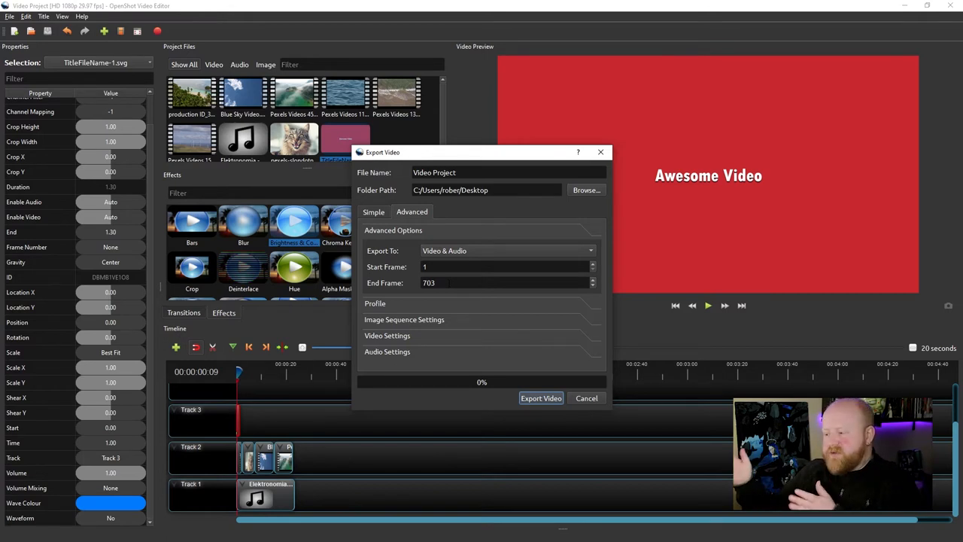
mouse_move(421, 303)
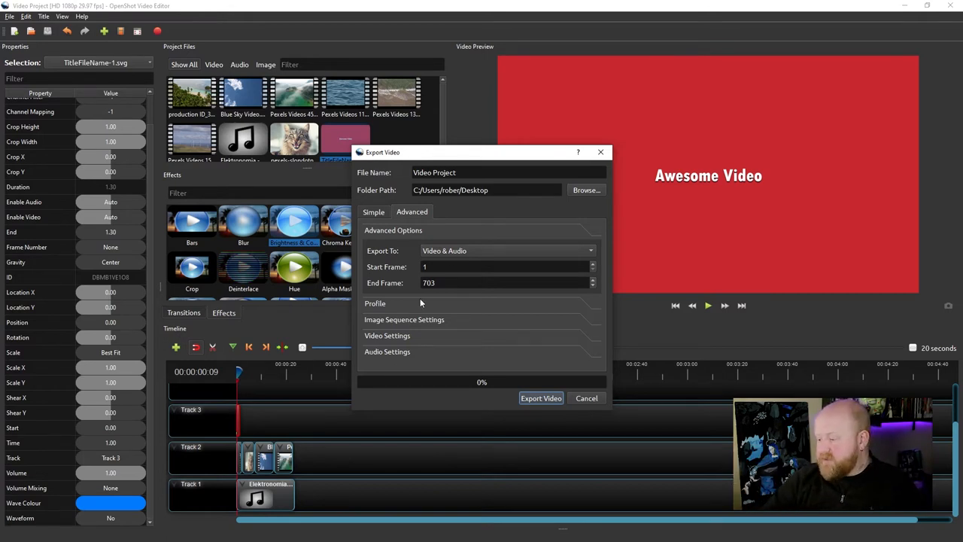
left_click(375, 304)
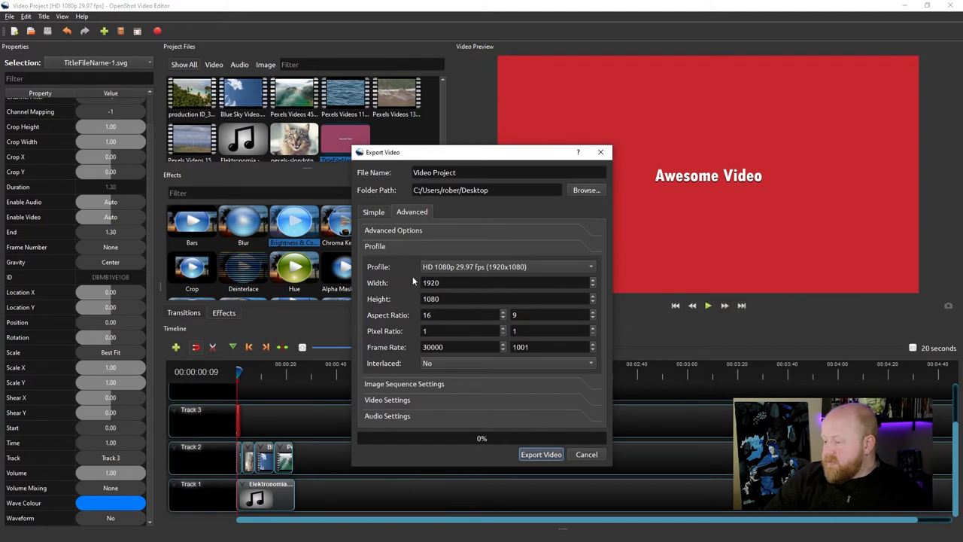
mouse_move(463, 264)
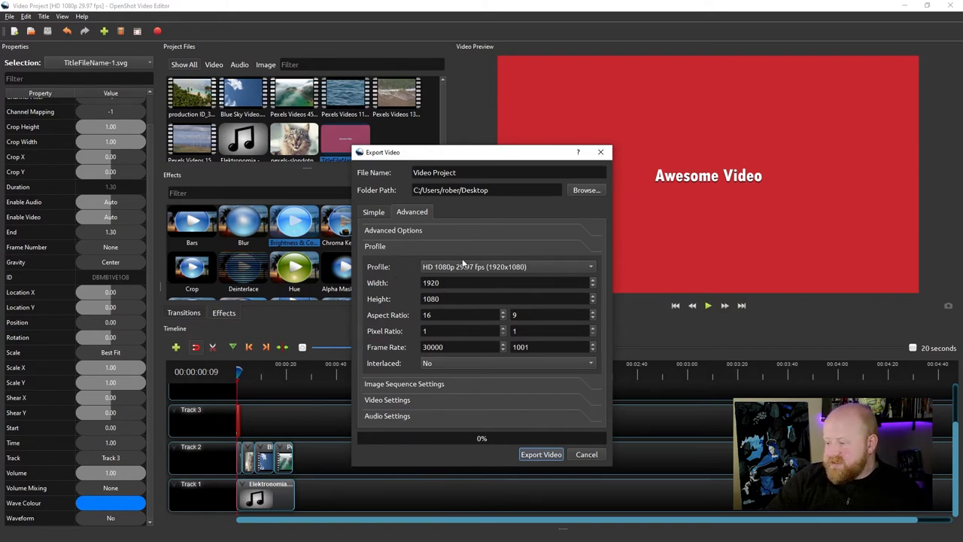
mouse_move(491, 271)
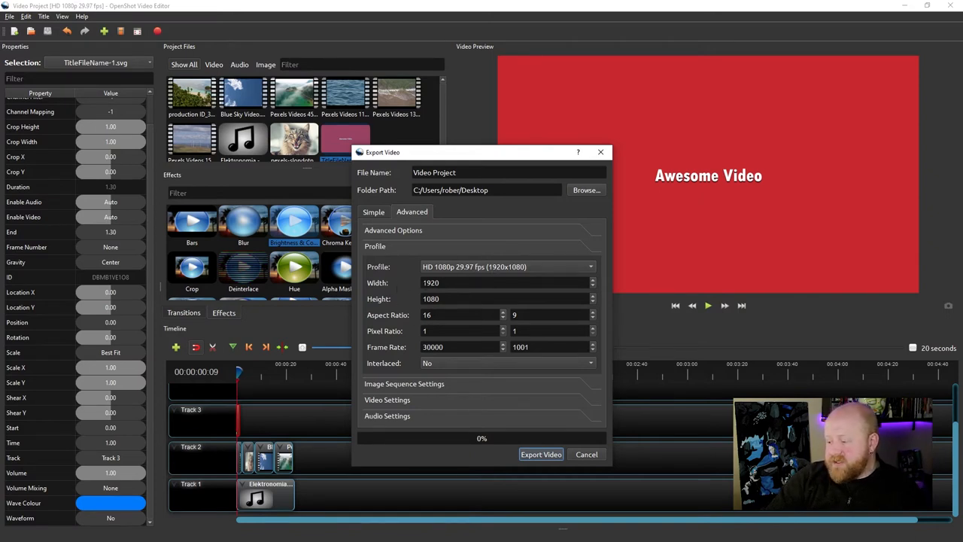
triple_click(504, 283)
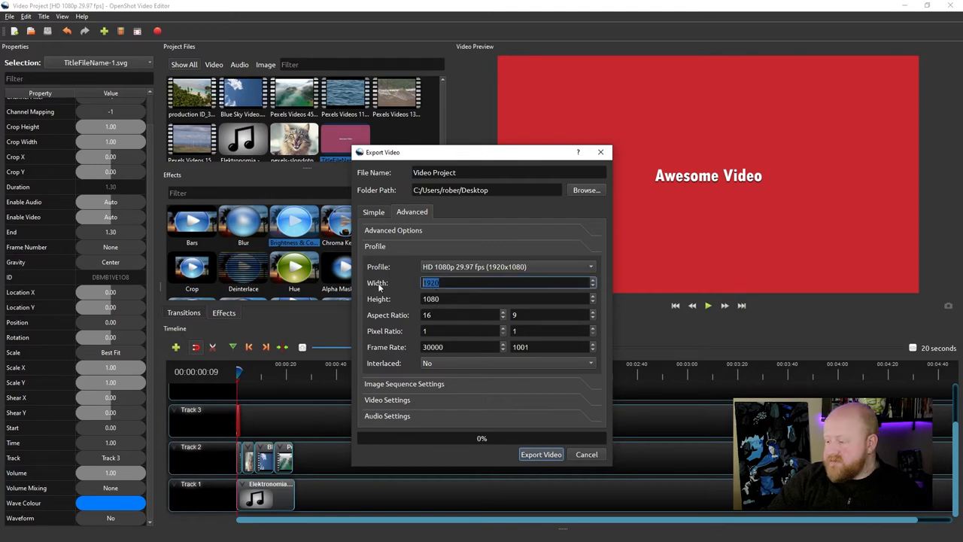
type("1000")
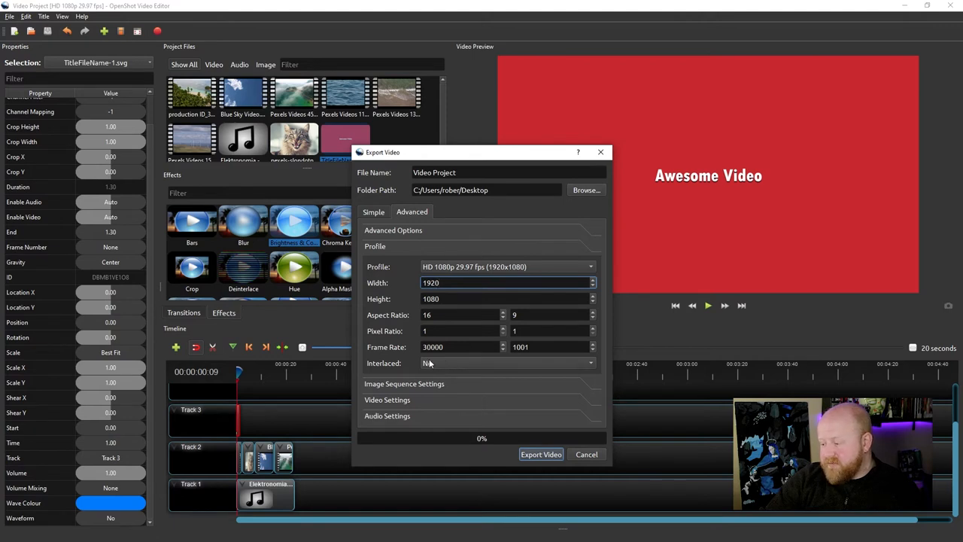
mouse_move(427, 361)
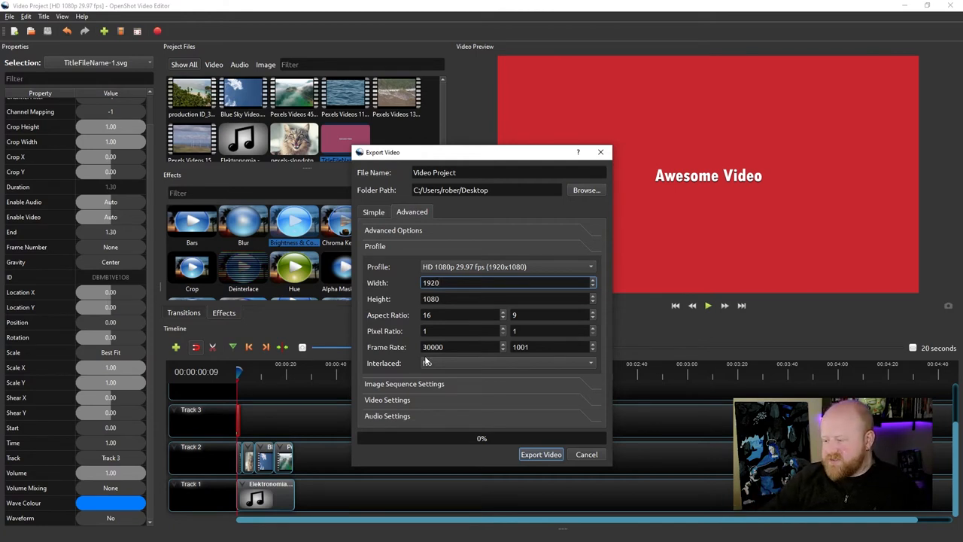
Review the Image Sequence Settings section with image format %05d.png
left_click(374, 246)
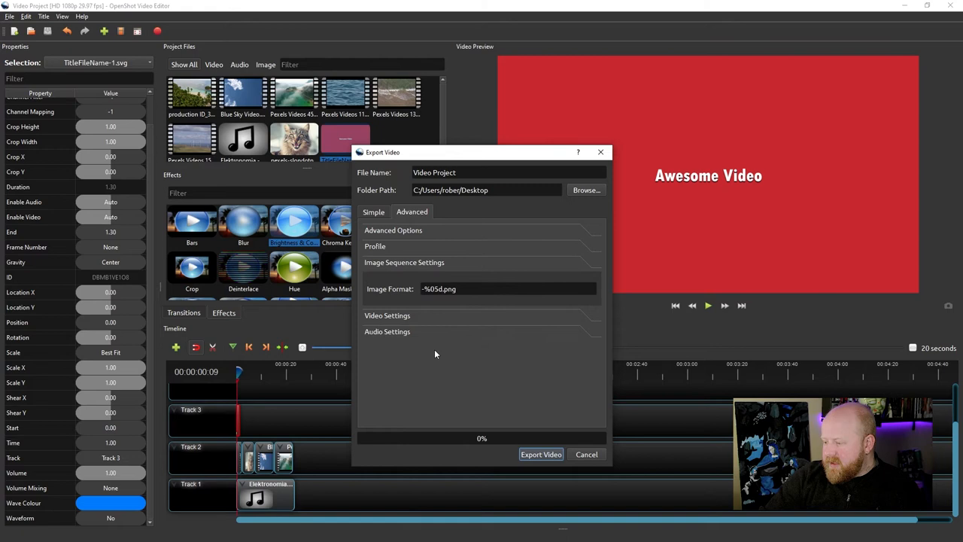
mouse_move(403, 265)
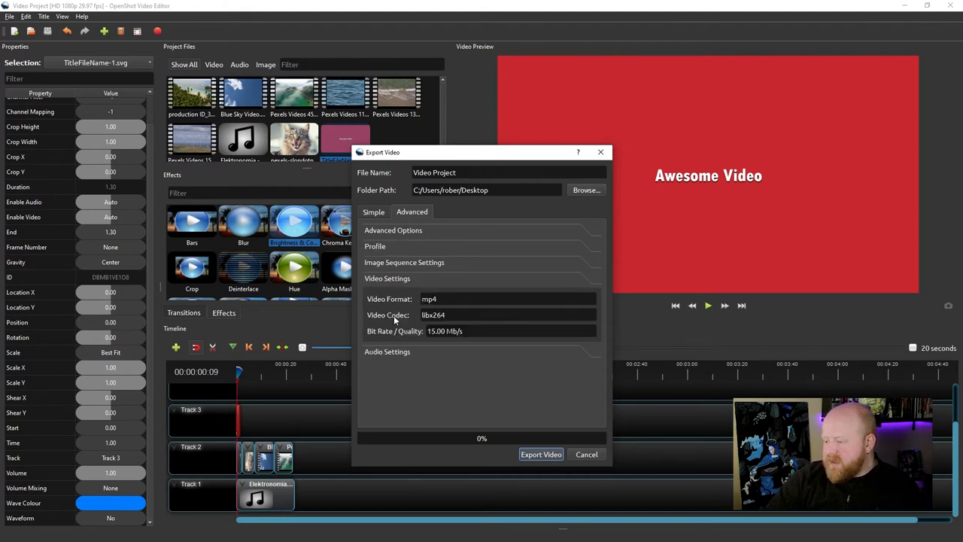
mouse_move(391, 307)
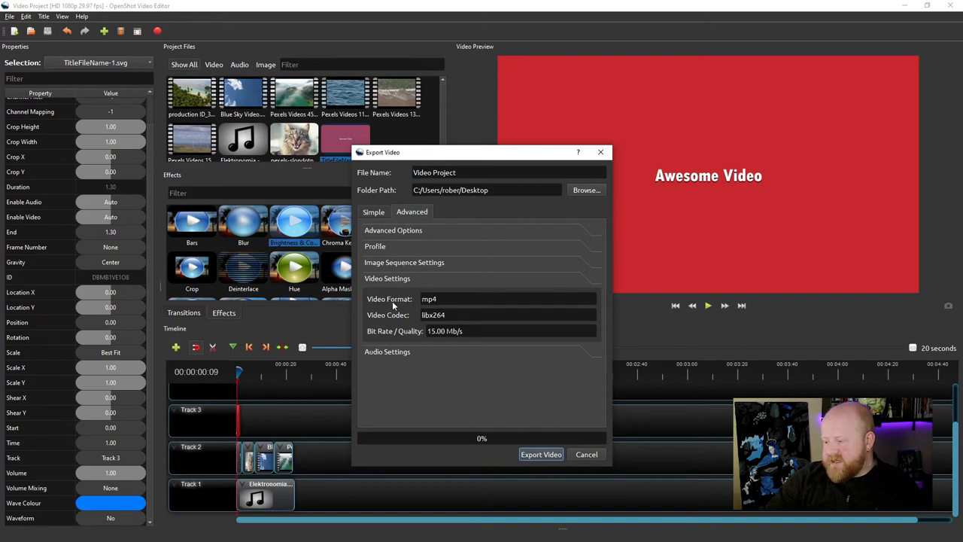
mouse_move(412, 316)
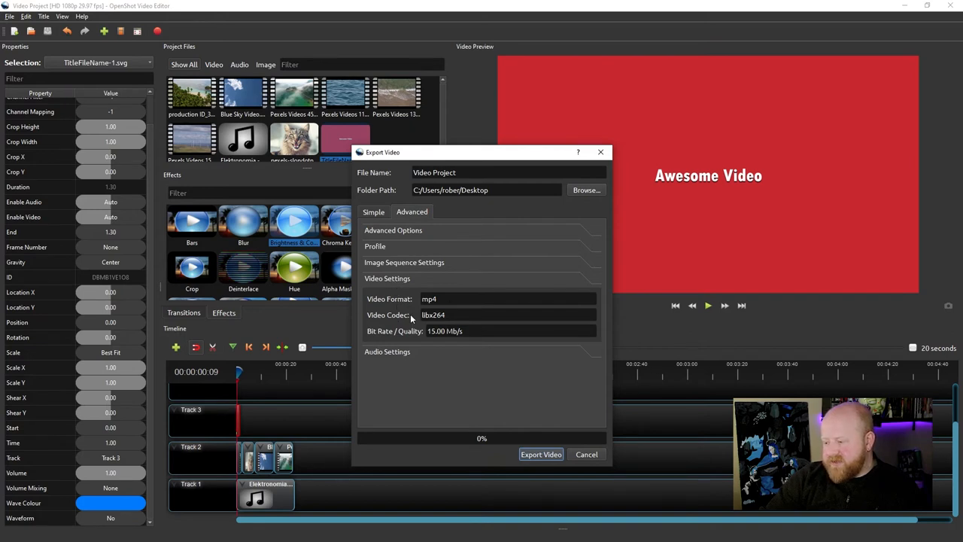
mouse_move(397, 359)
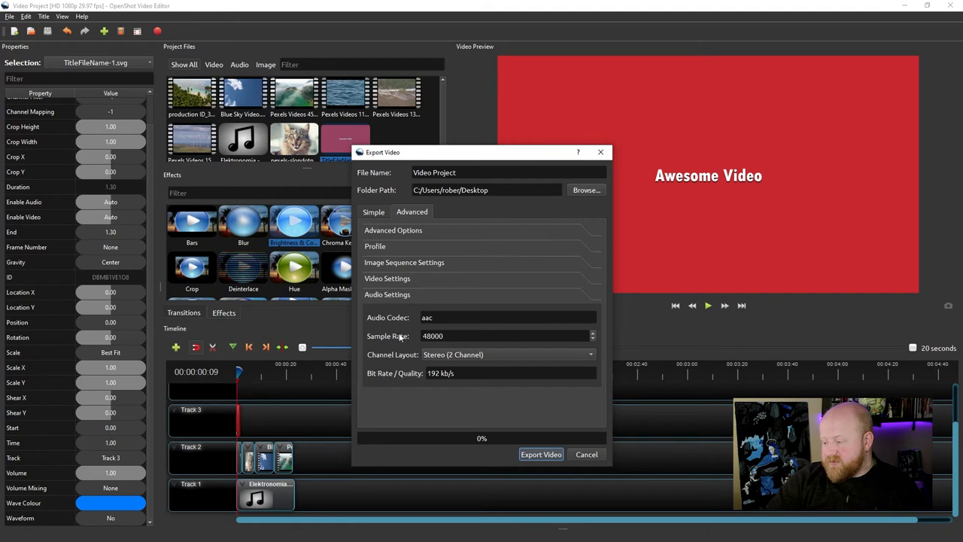
Compare the Simple quality presets, then return to Advanced Video Settings: mp4, libx264, bit rate
left_click(386, 276)
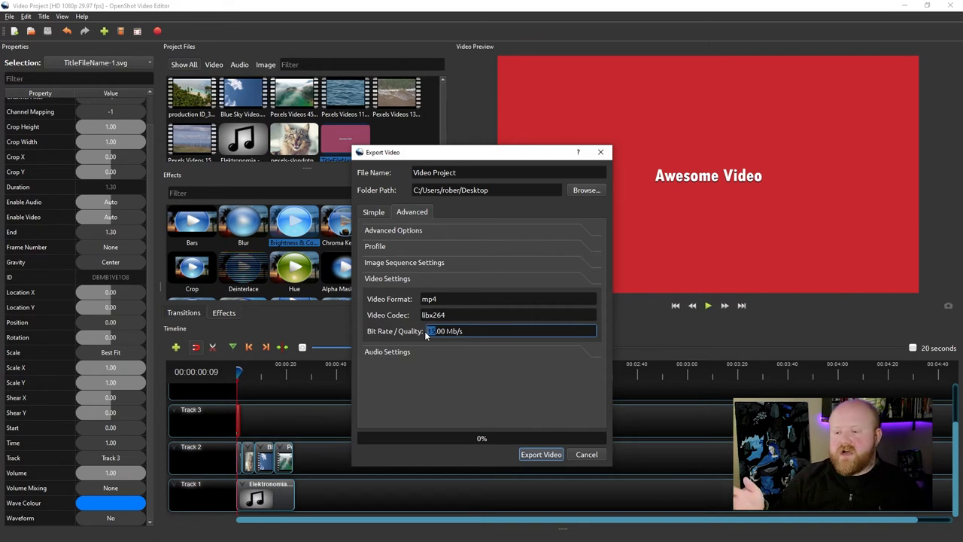
mouse_move(379, 214)
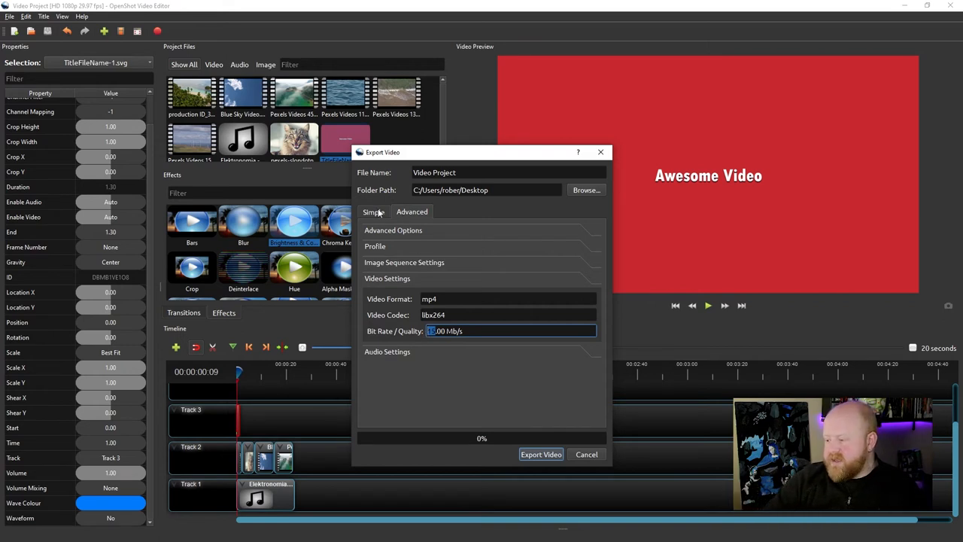
left_click(373, 211)
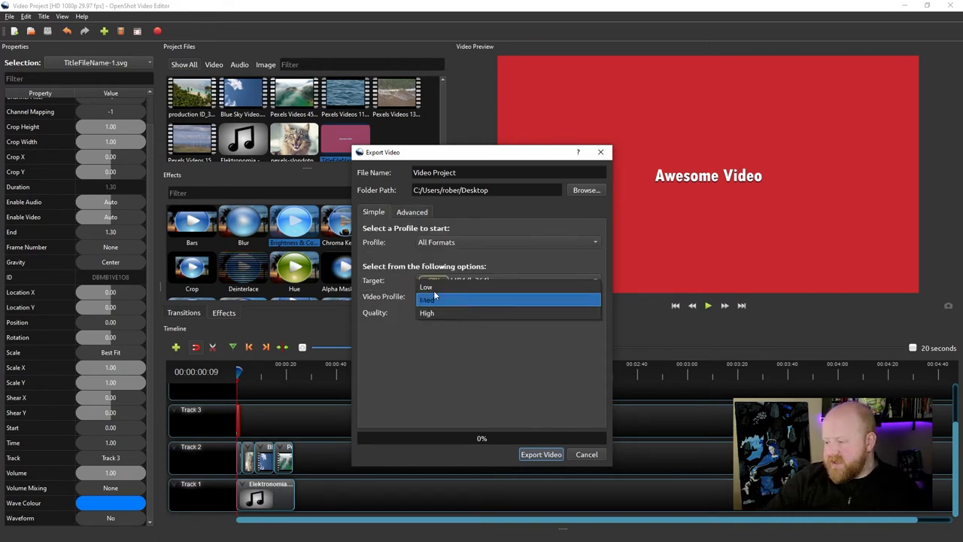
left_click(412, 211)
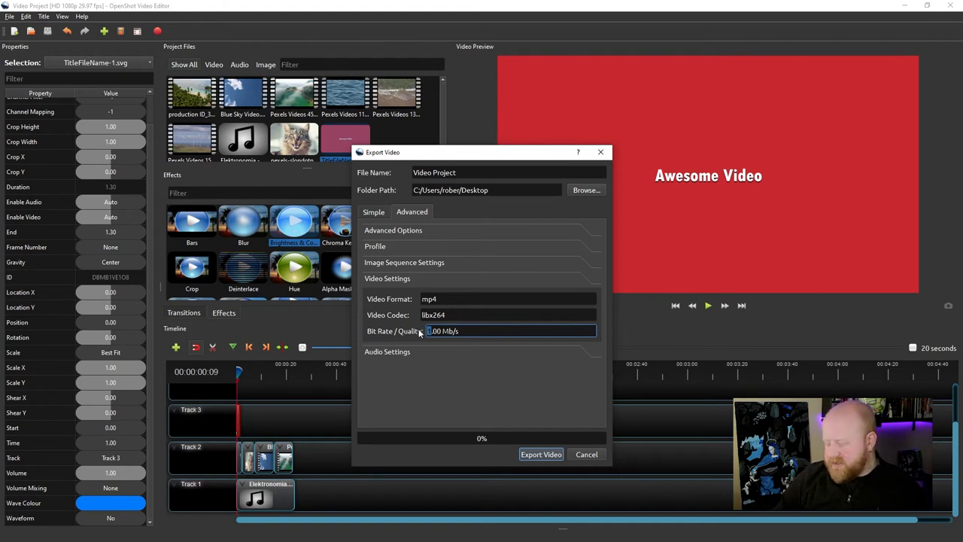
Replace the 20.00 Mb/s video bit rate with 1.00 Mb/s
type("20.00 Mb/s")
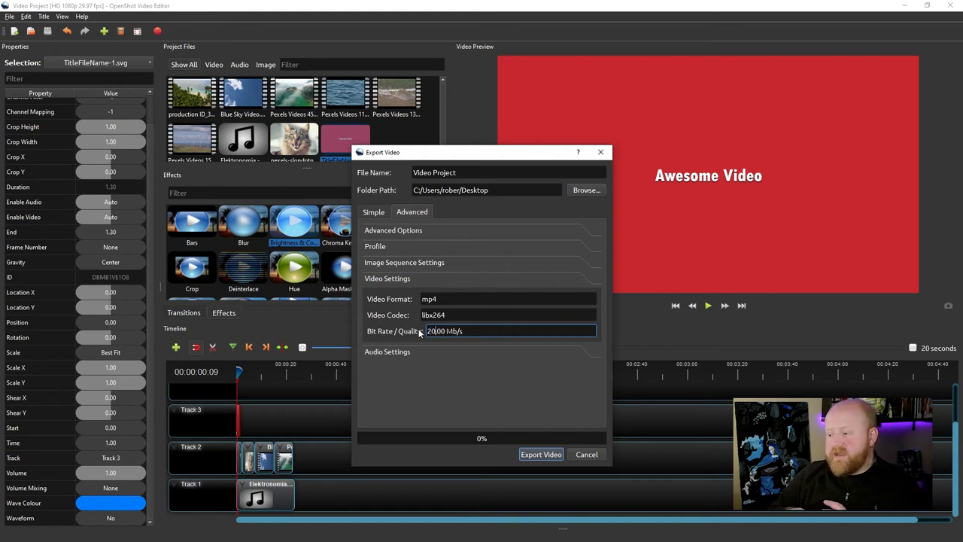
type("1.00 Mb/s")
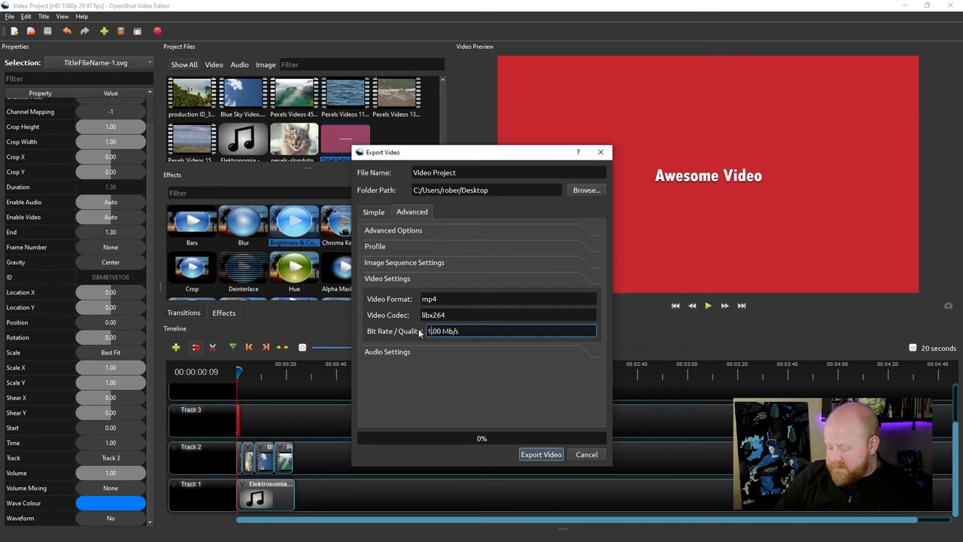
type("1.00 Mb/s")
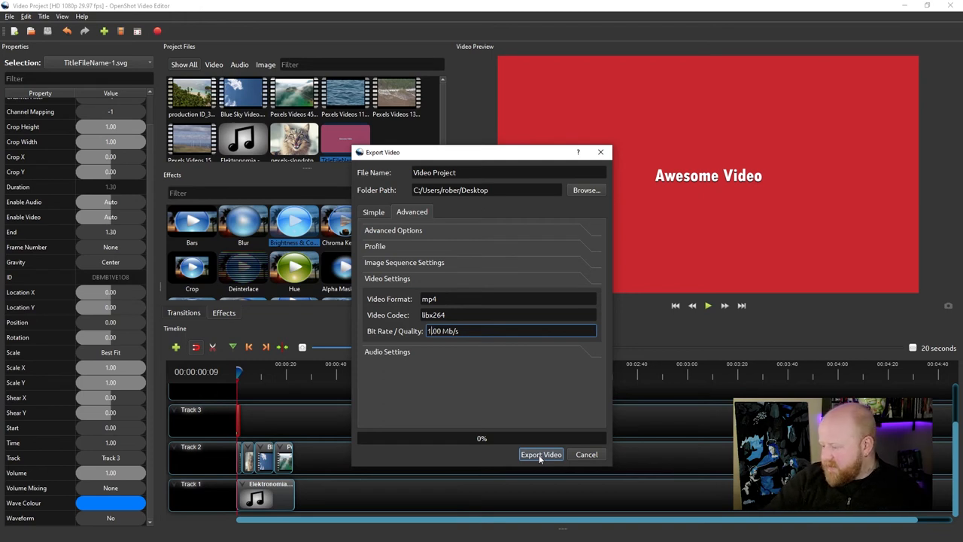
Export the video, let it reach 100%, and dismiss the finished export window
left_click(542, 454)
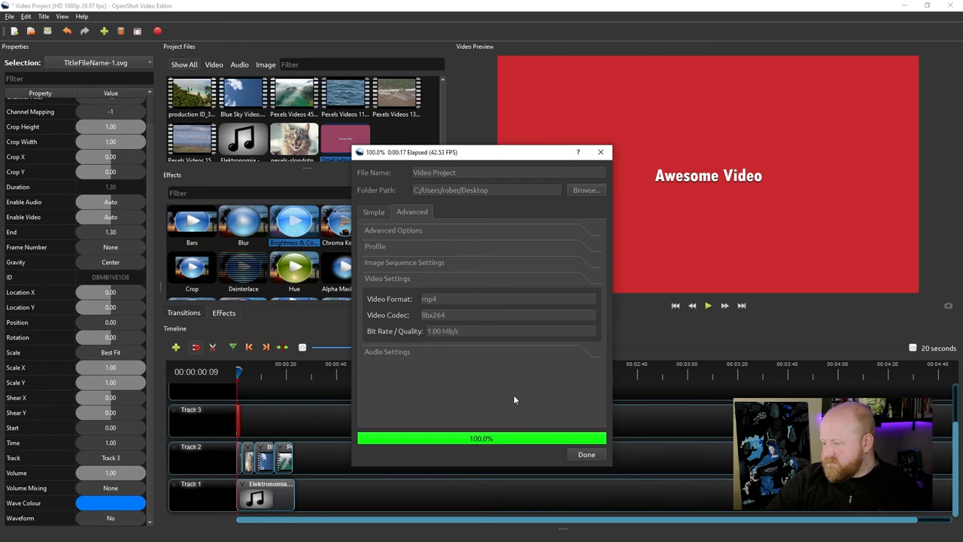
mouse_move(488, 438)
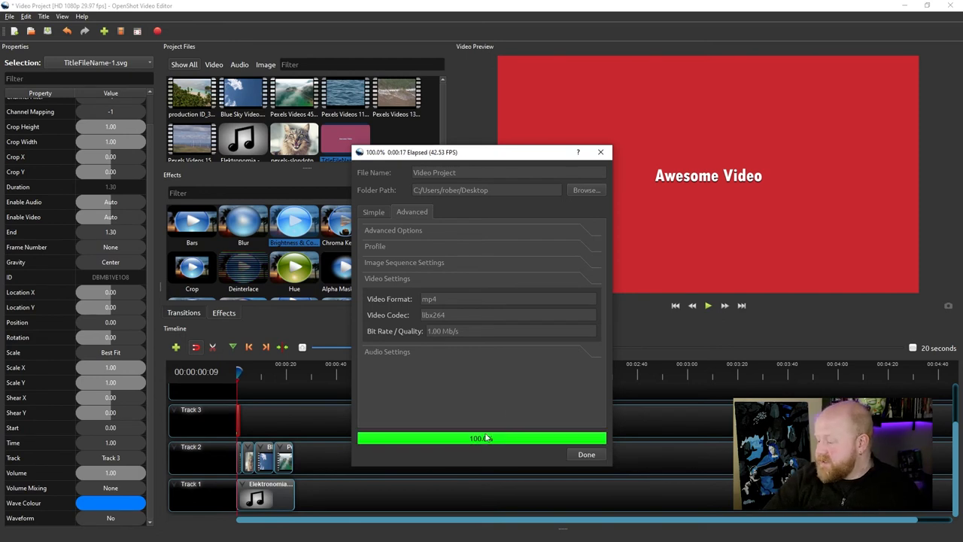
mouse_move(482, 443)
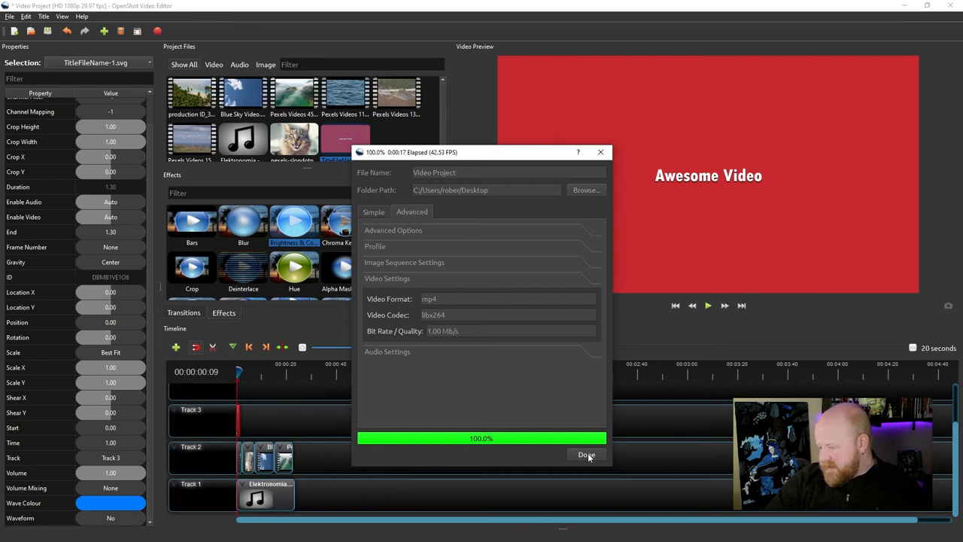
left_click(587, 455)
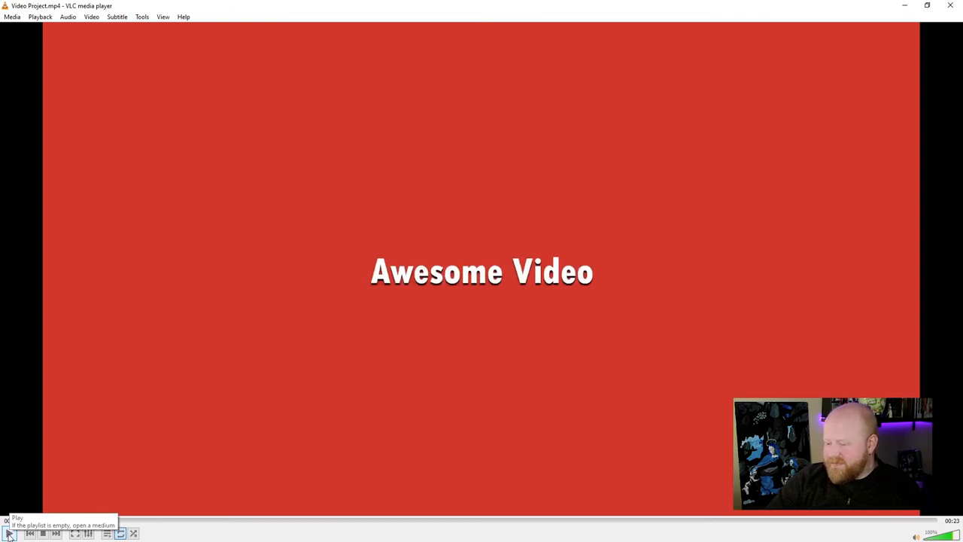
Play Video Project.mp4 in VLC past the title into the sky footage, then pause around 13 seconds
left_click(9, 533)
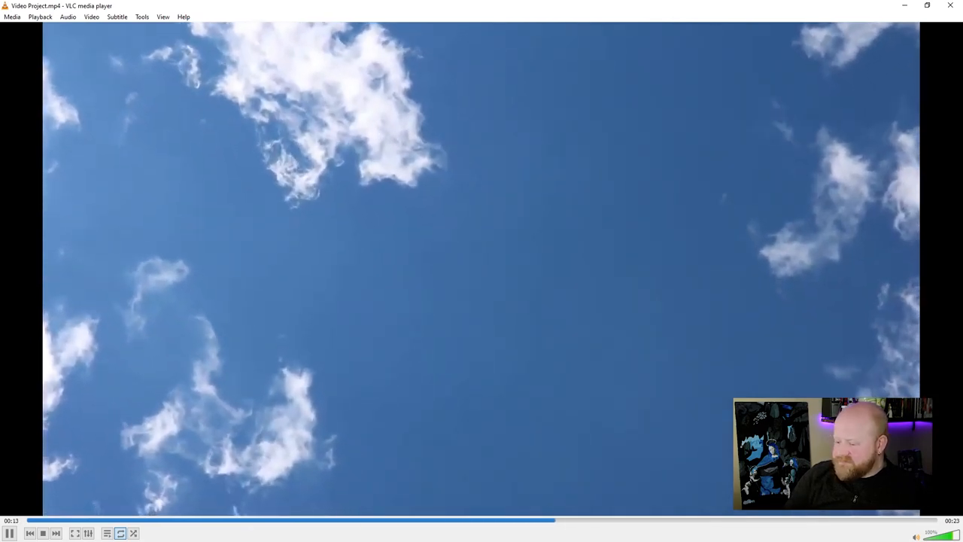
left_click(9, 533)
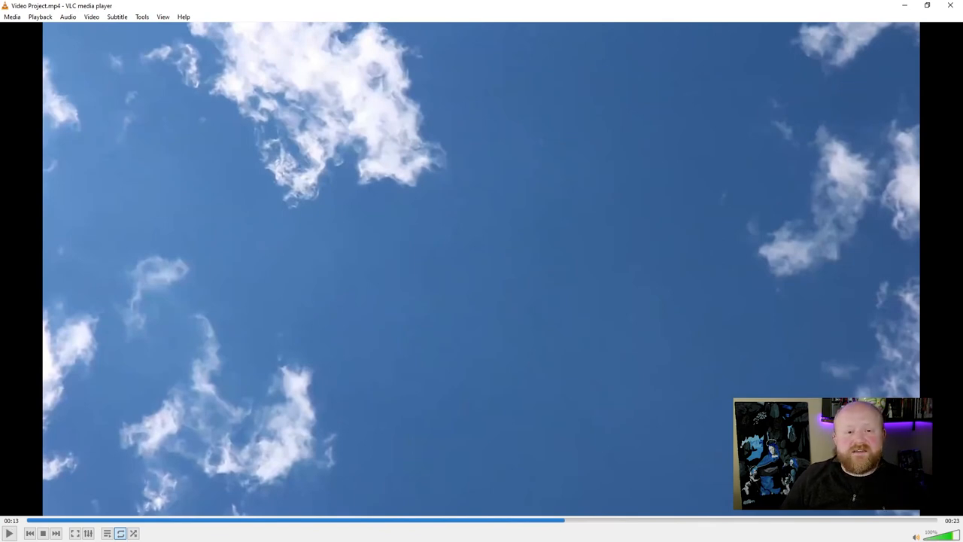
mouse_move(671, 194)
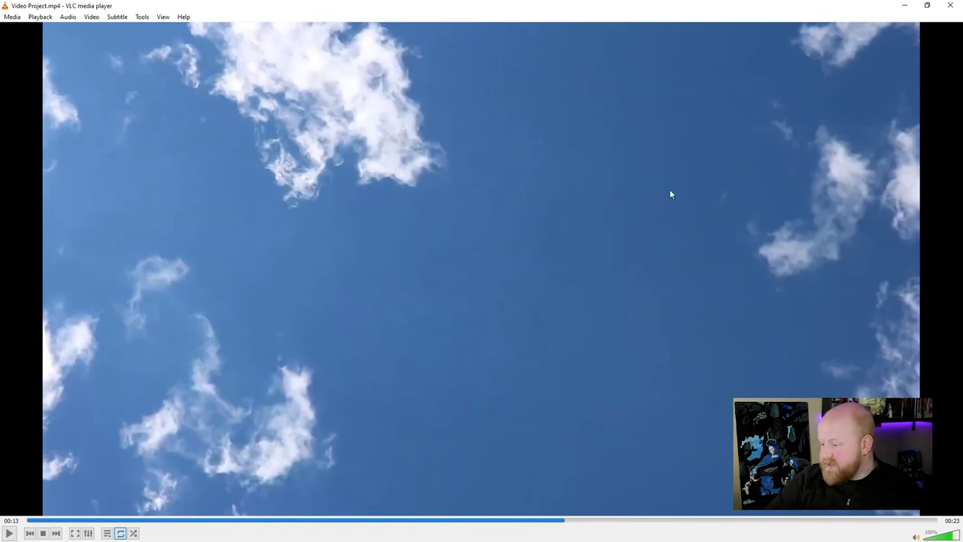
mouse_move(283, 239)
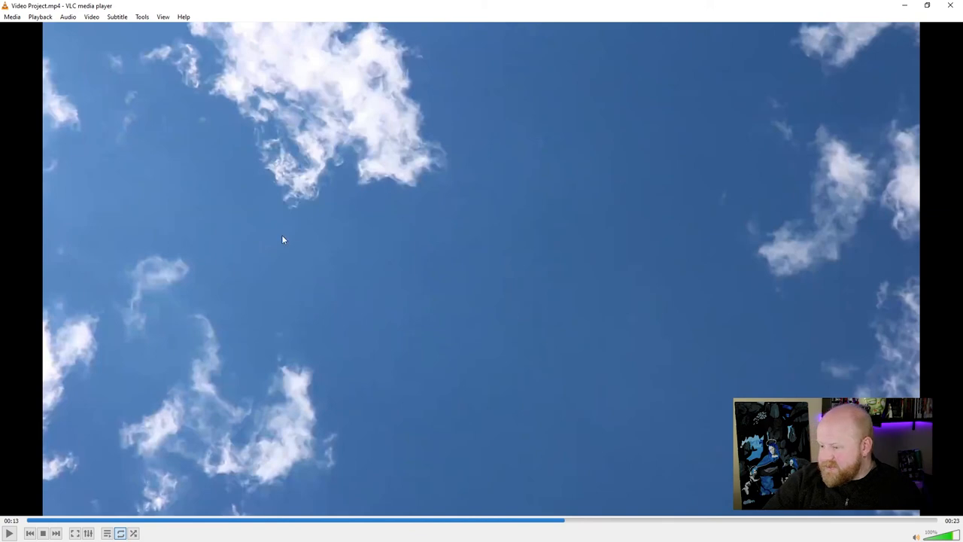
mouse_move(479, 329)
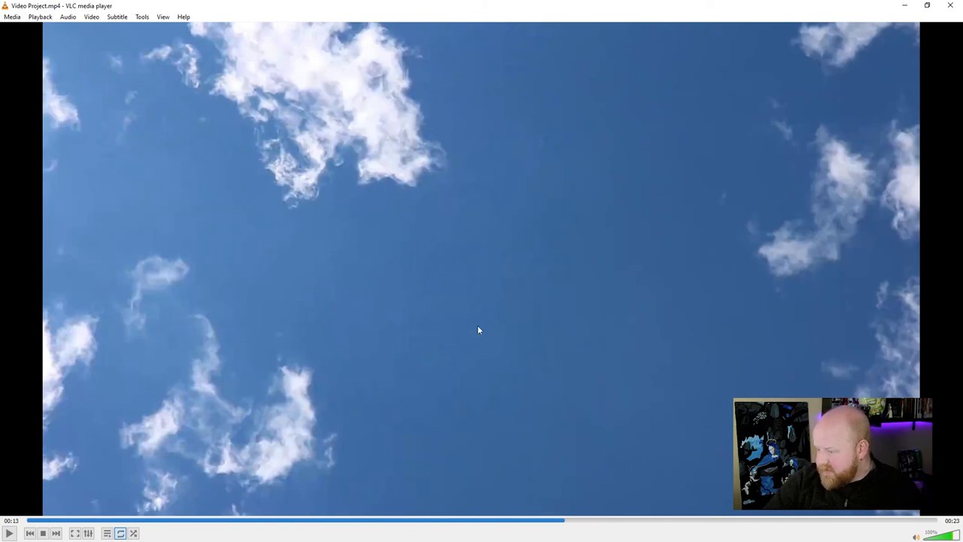
mouse_move(475, 247)
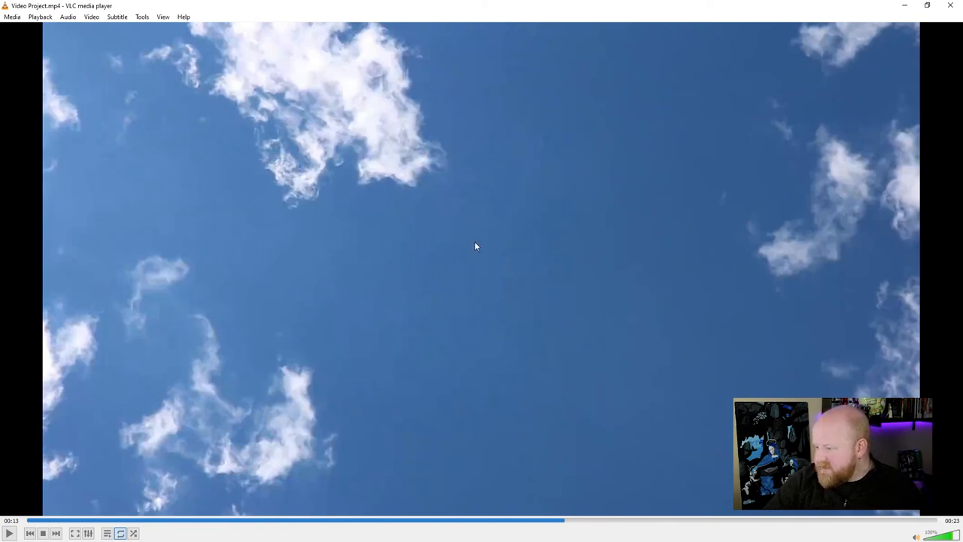
mouse_move(481, 310)
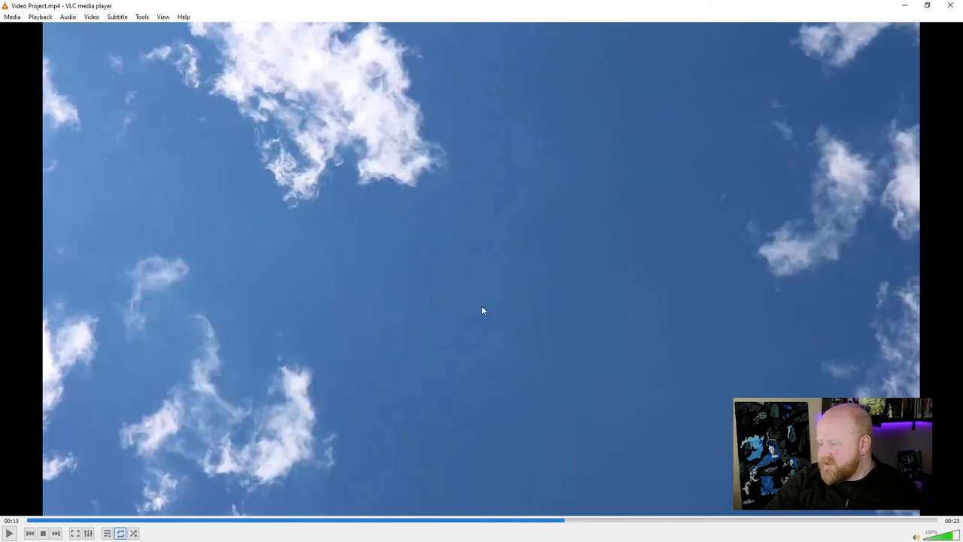
mouse_move(507, 202)
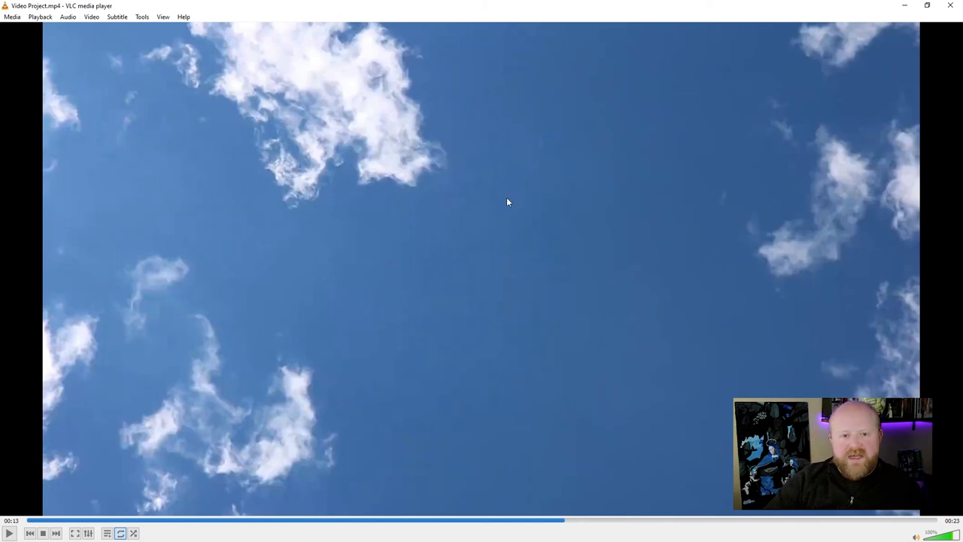
mouse_move(948, 6)
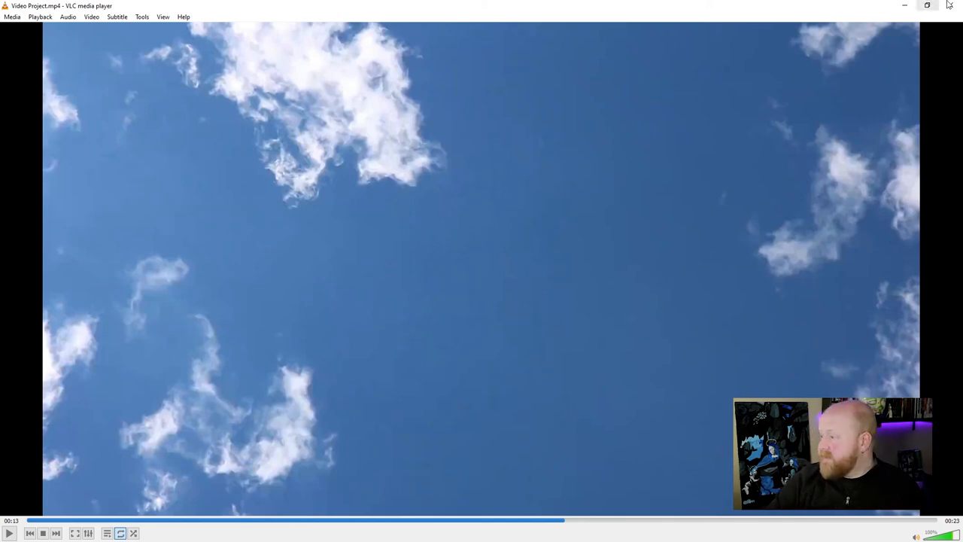